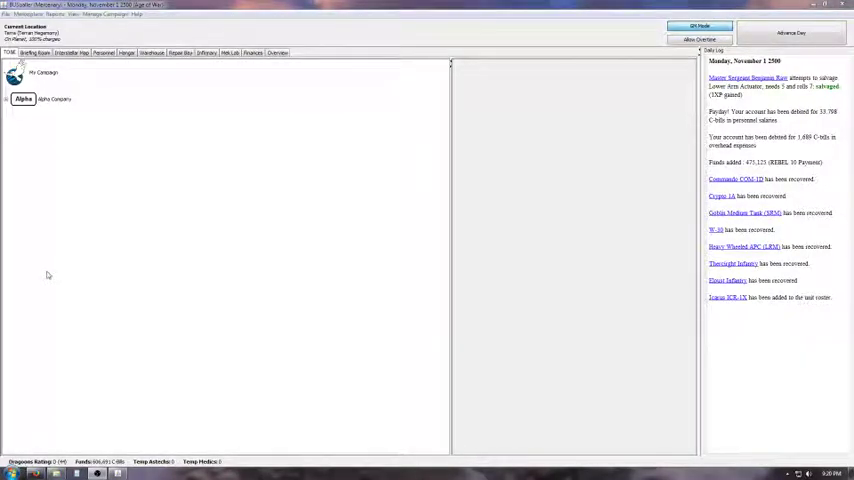
pyautogui.moveTo(338, 166)
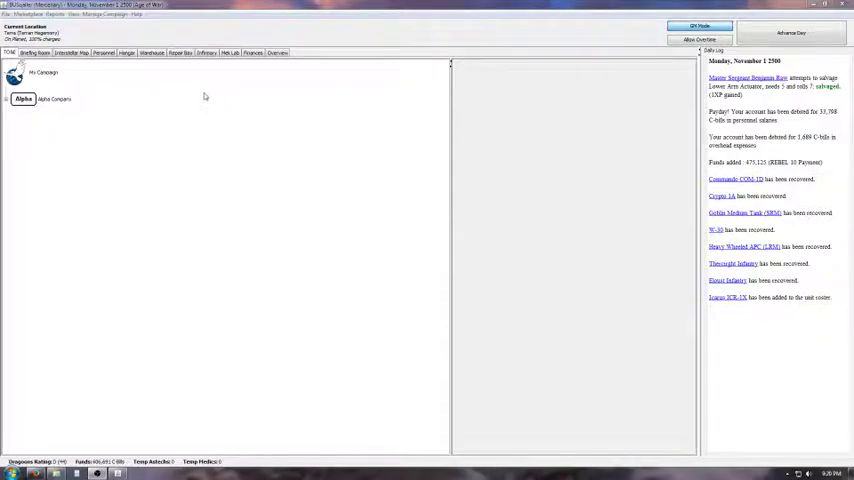
pyautogui.moveTo(162, 84)
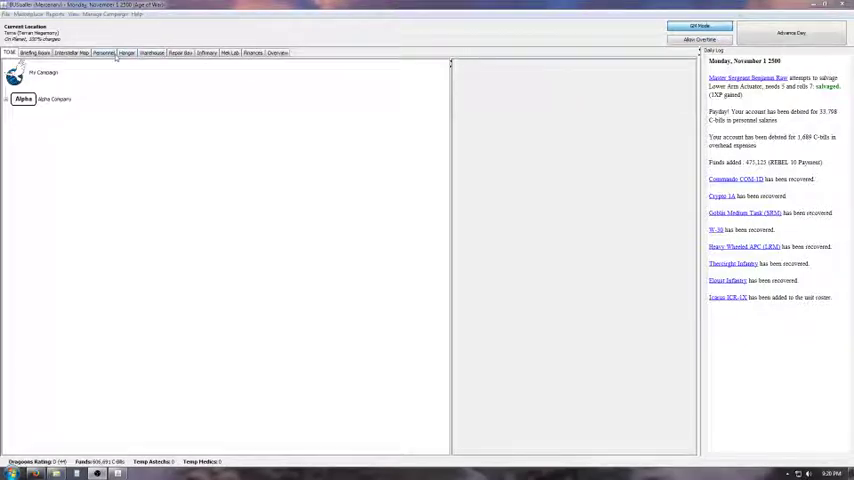
# Check the Hangar units and a Briefing Room scenario, then expand the Mek Lance pilots
pyautogui.click(127, 53)
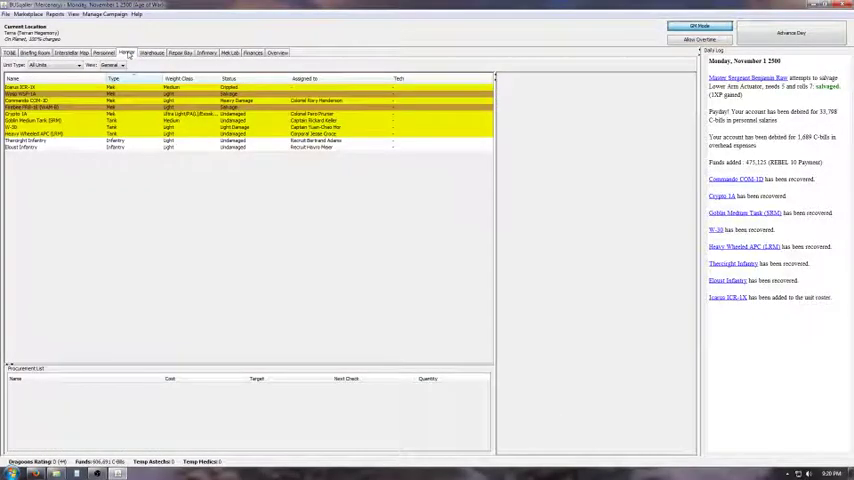
pyautogui.click(34, 53)
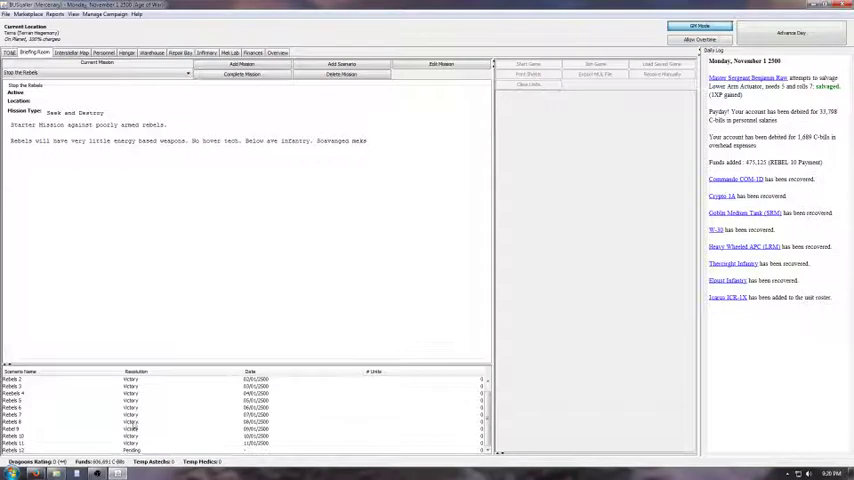
pyautogui.click(20, 414)
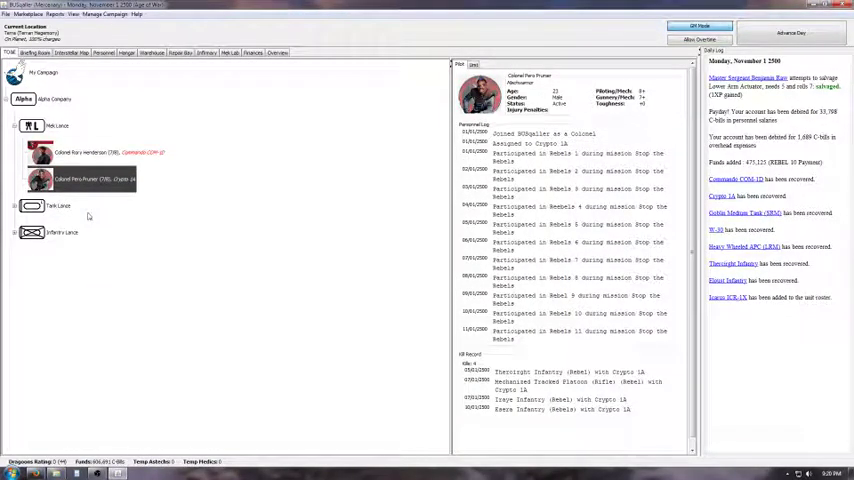
# Expand Tank Lance, view both tank commanders' records, then expand Infantry Lance
pyautogui.click(30, 206)
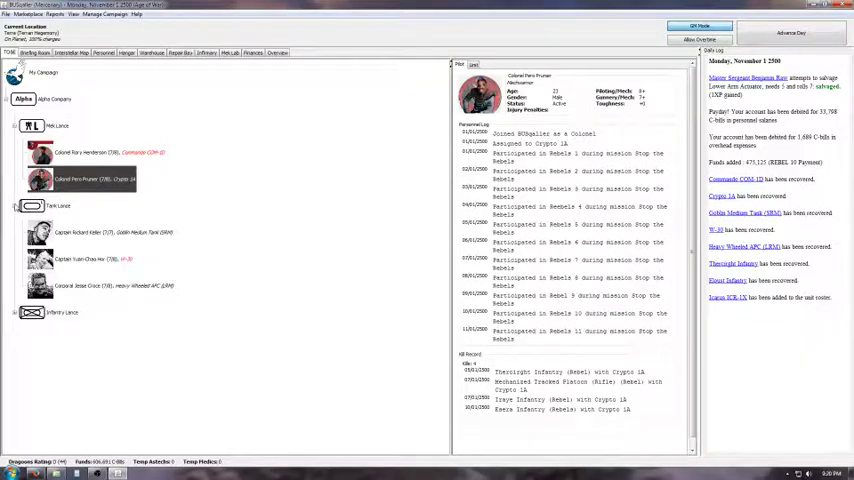
pyautogui.click(90, 232)
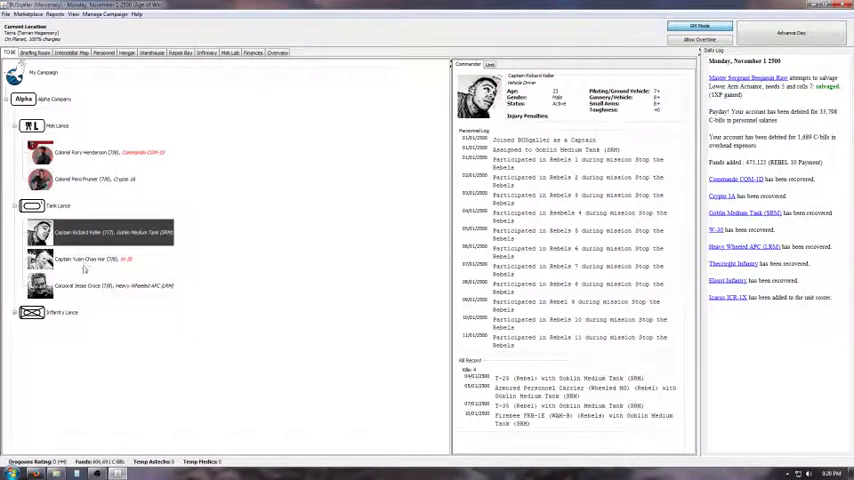
pyautogui.click(85, 259)
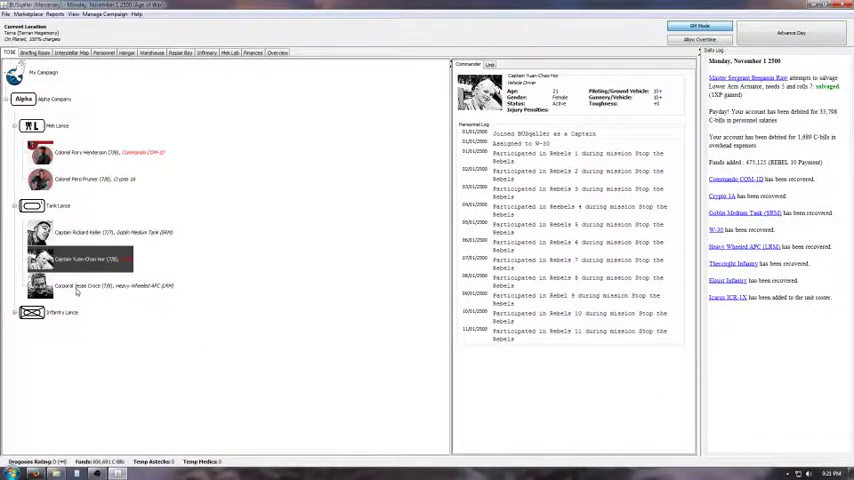
pyautogui.click(100, 285)
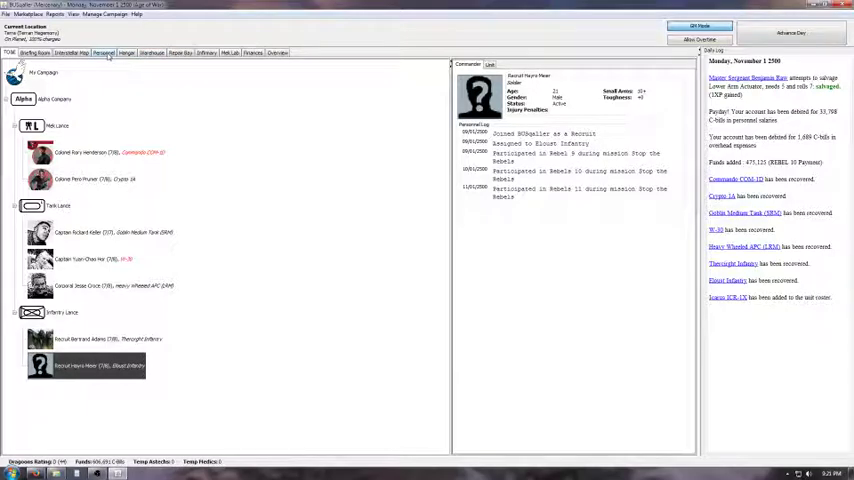
# Read the Rebels 11 scenario's victory report in the Briefing Room
pyautogui.click(34, 53)
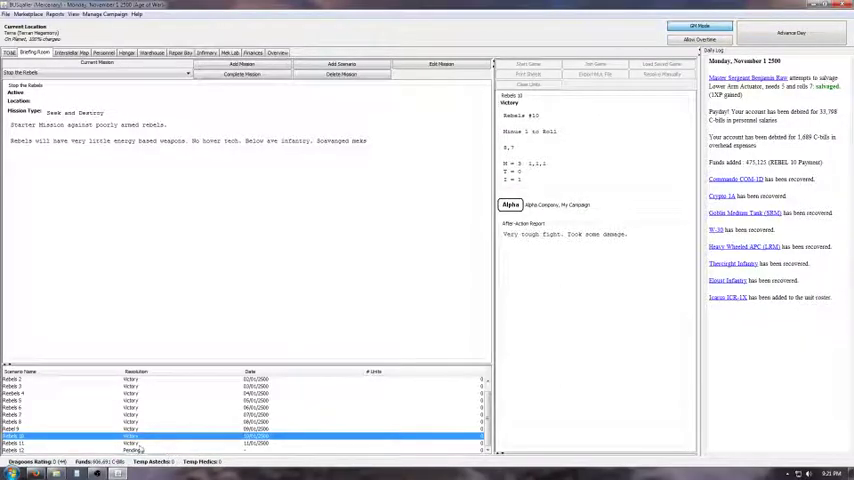
pyautogui.click(130, 443)
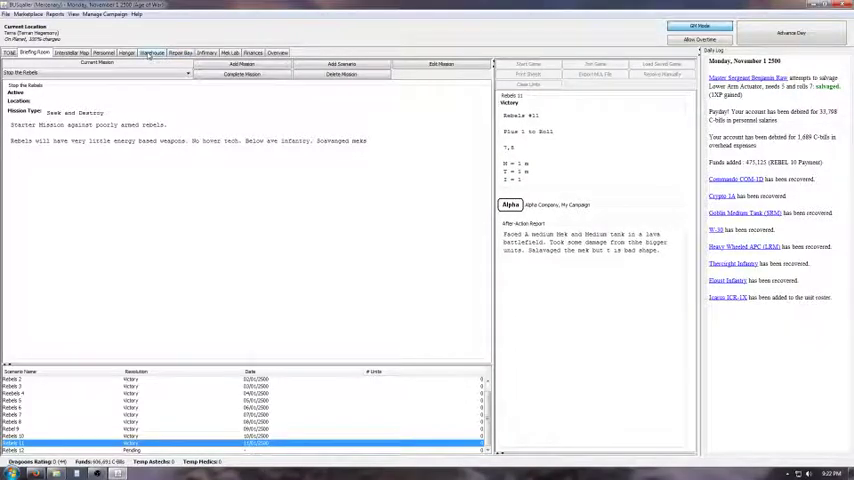
# Review units in the Repair Bay, then view the full Personnel roster
pyautogui.click(179, 52)
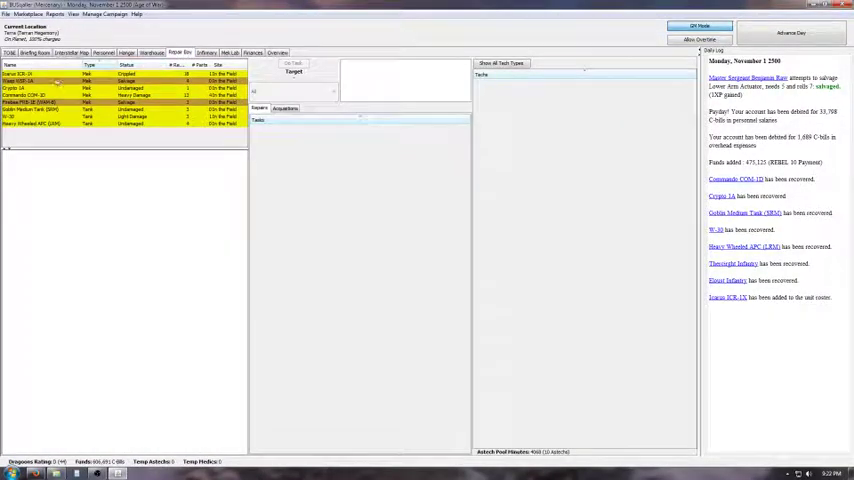
pyautogui.click(40, 88)
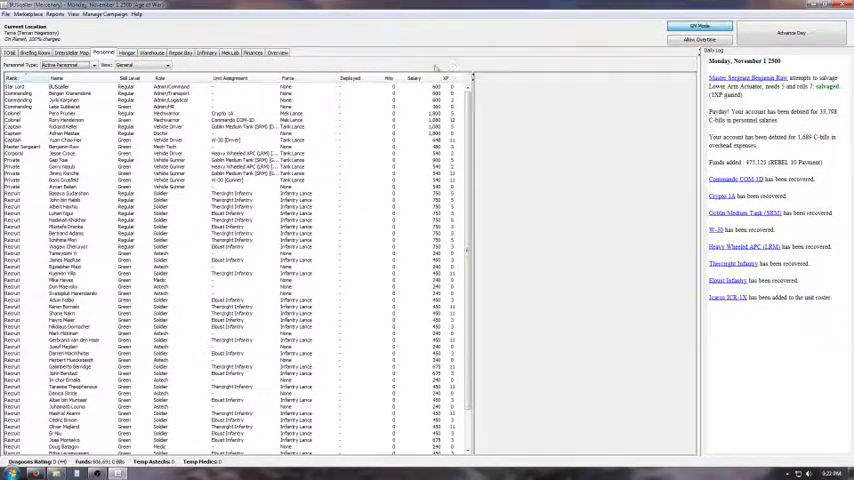
# Sort personnel by XP, check Warehouse parts and Infirmary patients, then return to Repair Bay
pyautogui.click(445, 78)
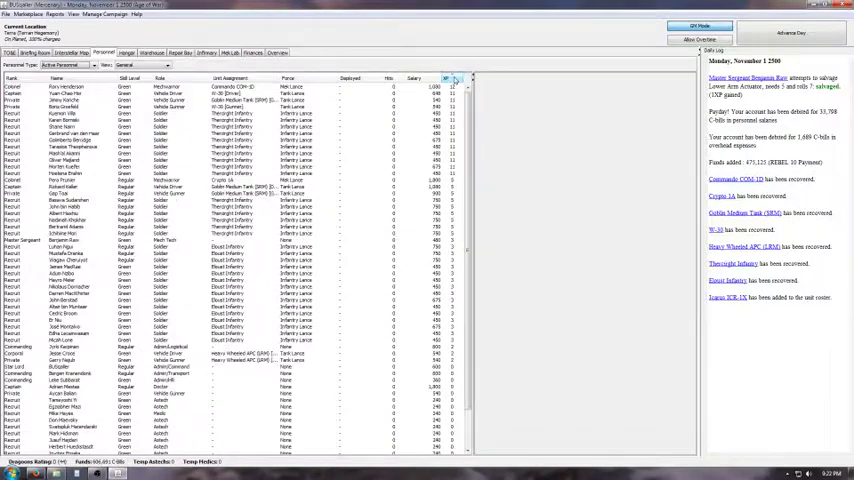
pyautogui.click(60, 87)
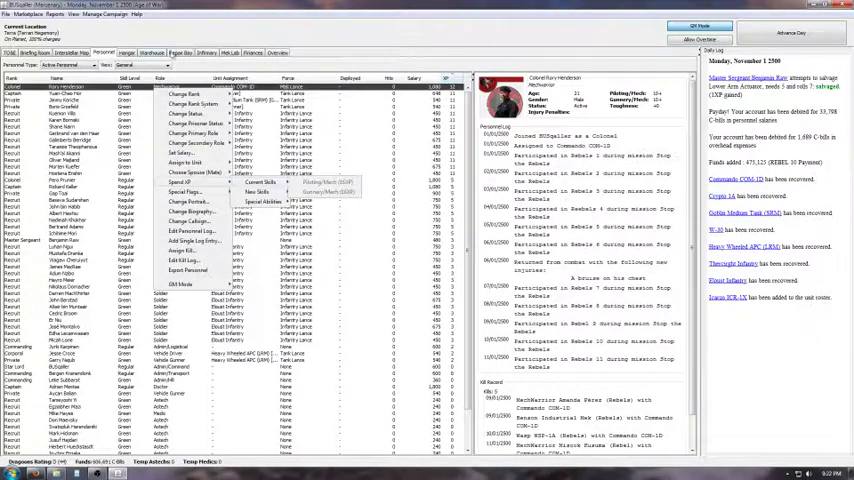
pyautogui.click(151, 53)
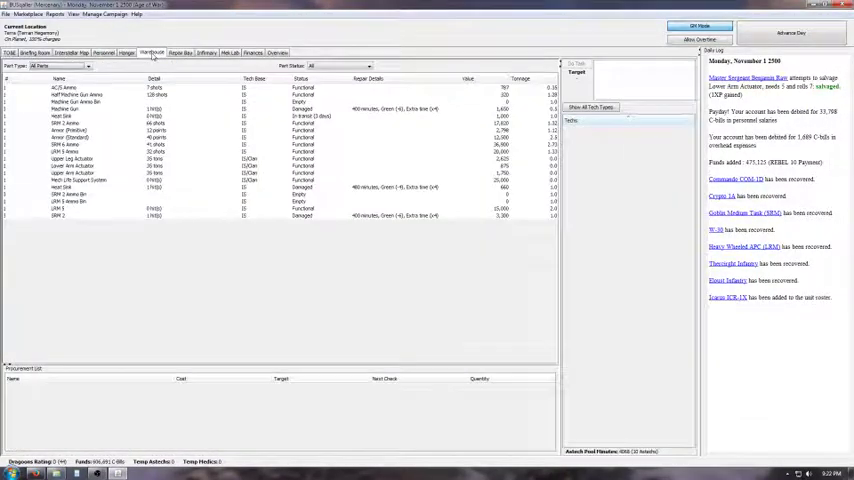
pyautogui.click(206, 53)
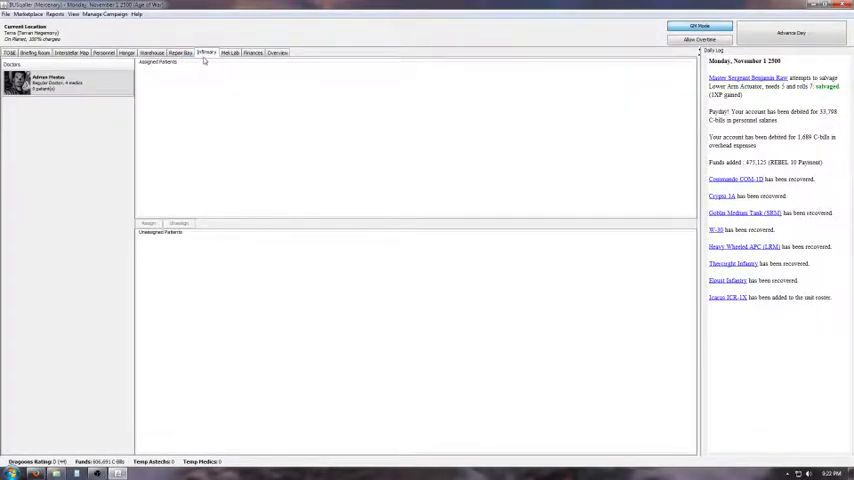
pyautogui.click(65, 82)
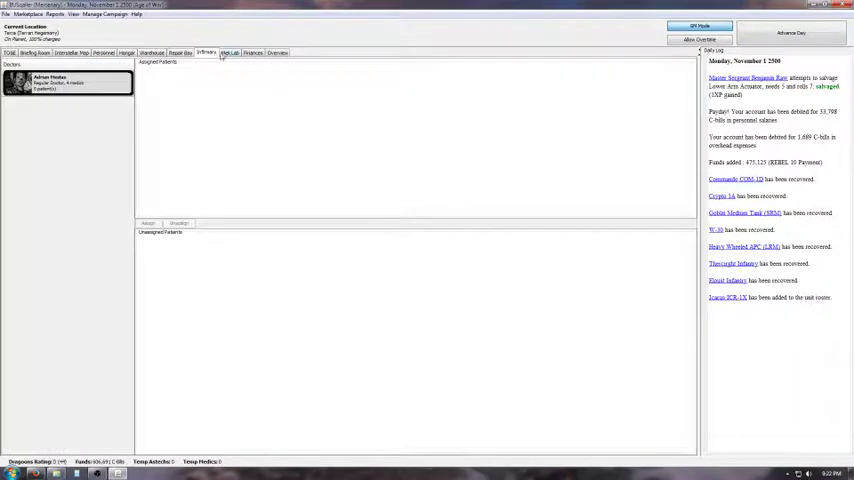
pyautogui.click(179, 53)
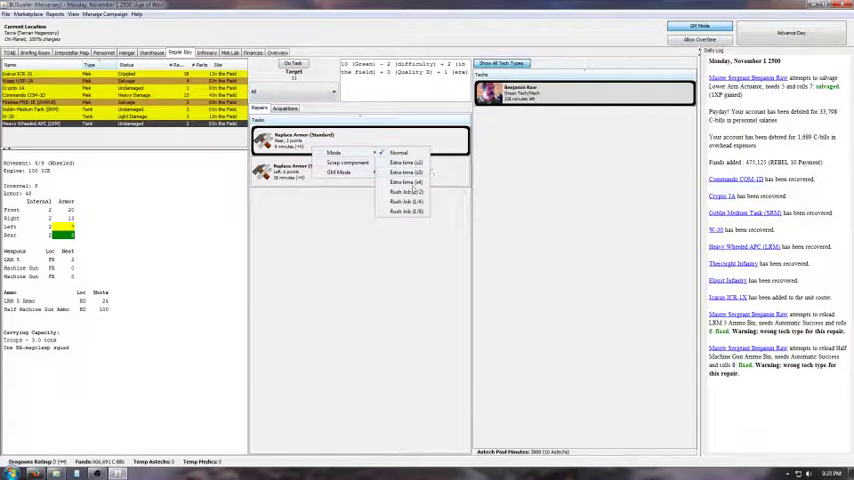
# Give the APC armor task extra time, seek AC/5 ammo, and complete repair tasks
pyautogui.click(399, 152)
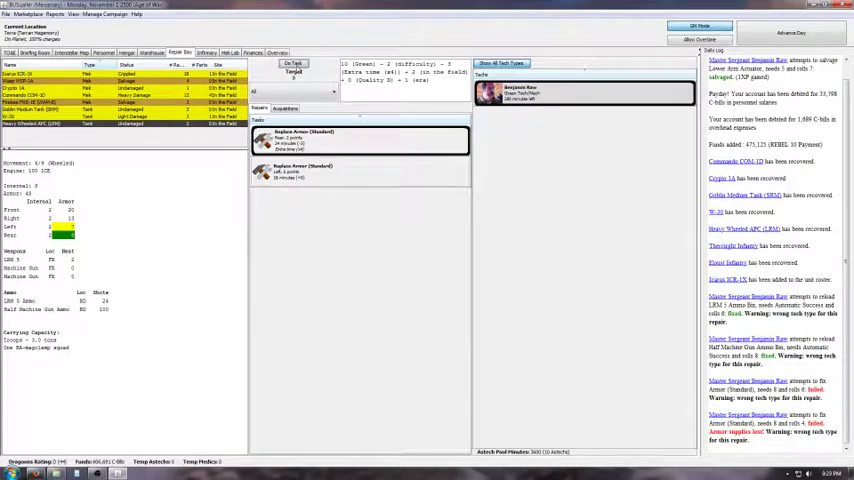
pyautogui.rightClick(300, 138)
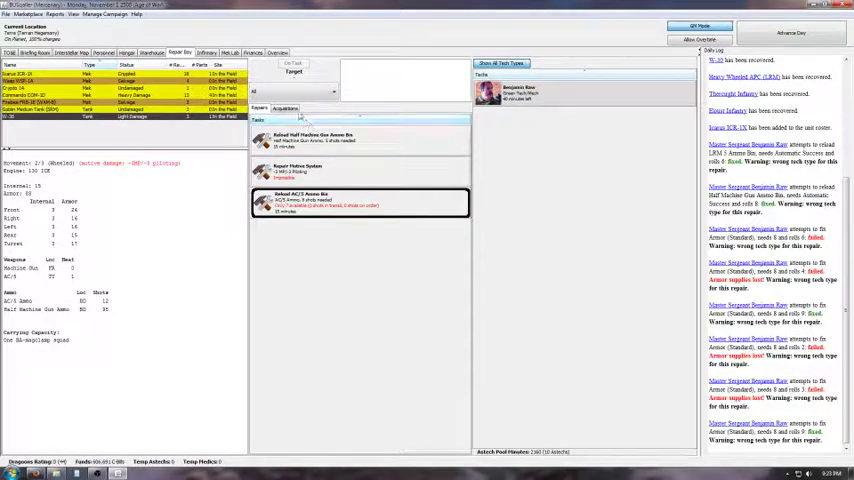
pyautogui.click(285, 108)
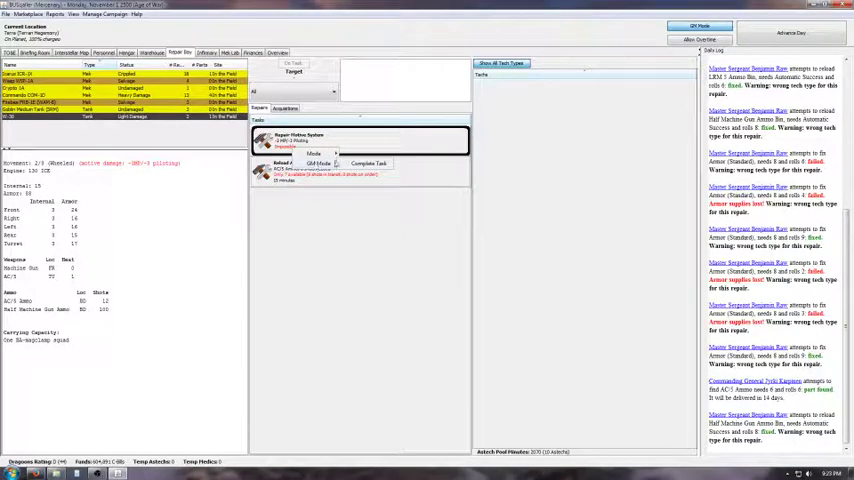
pyautogui.click(368, 163)
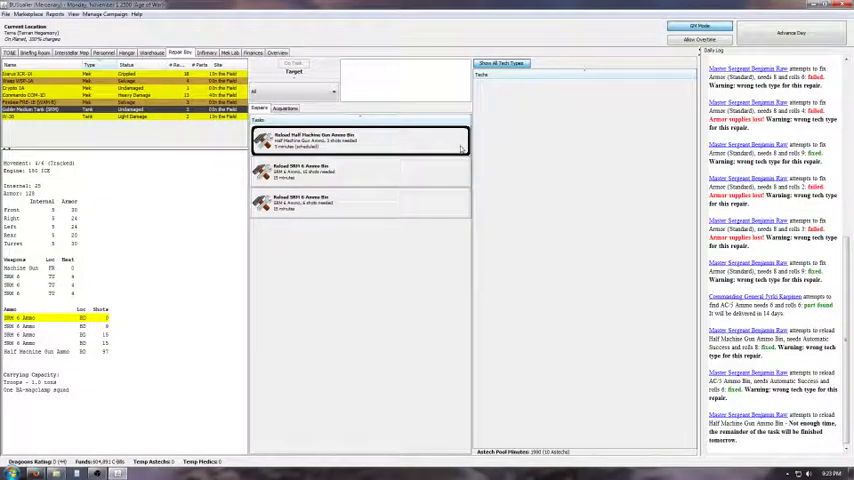
# Advance the campaign one day to Tuesday, November 2
pyautogui.click(791, 33)
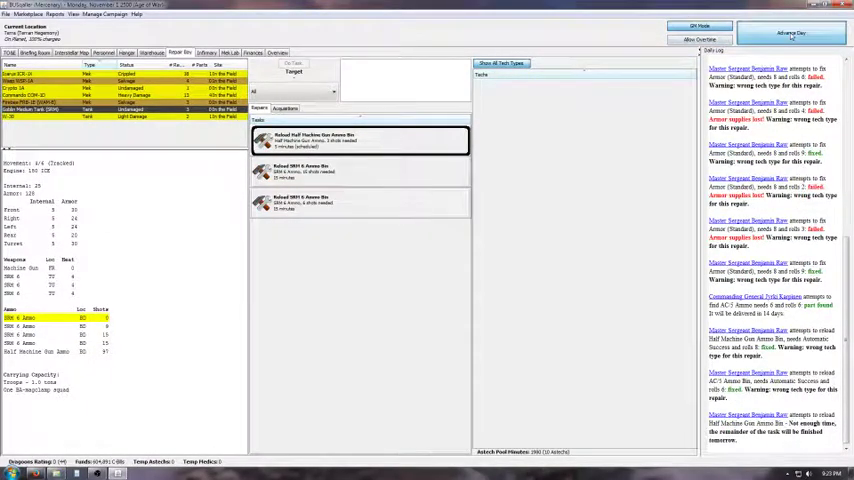
pyautogui.click(791, 33)
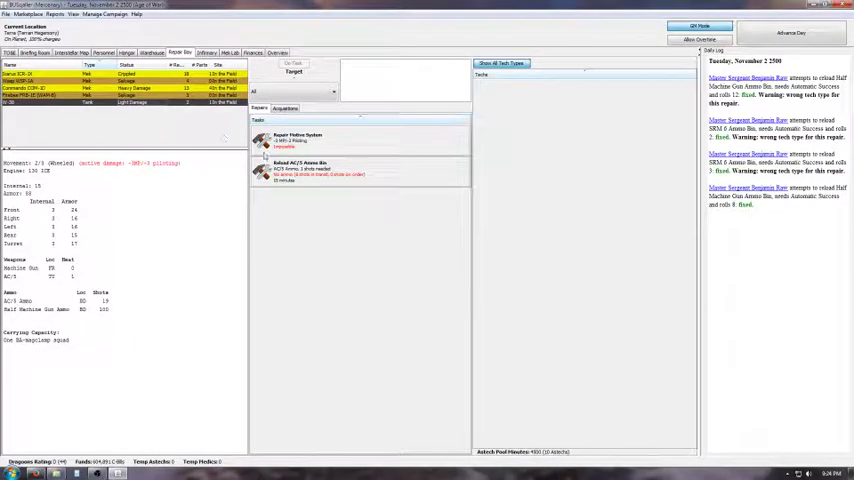
# Acquire the AC/5 ammunition needed for the reload task
pyautogui.click(300, 170)
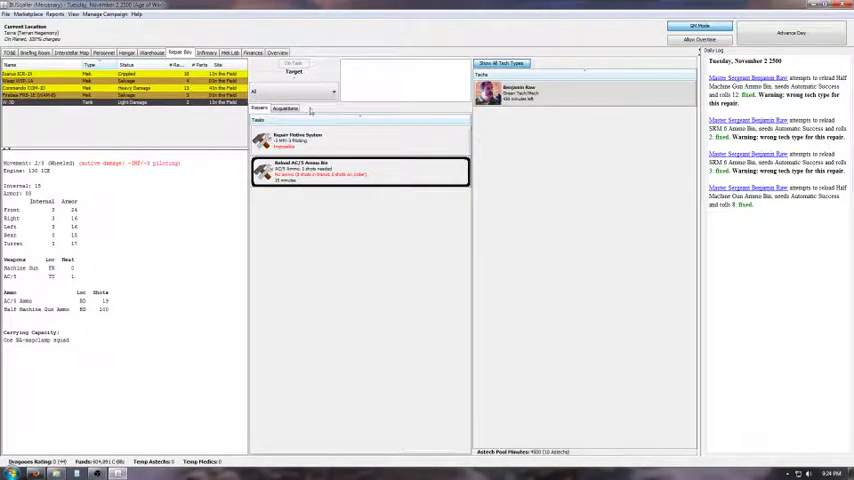
pyautogui.click(293, 63)
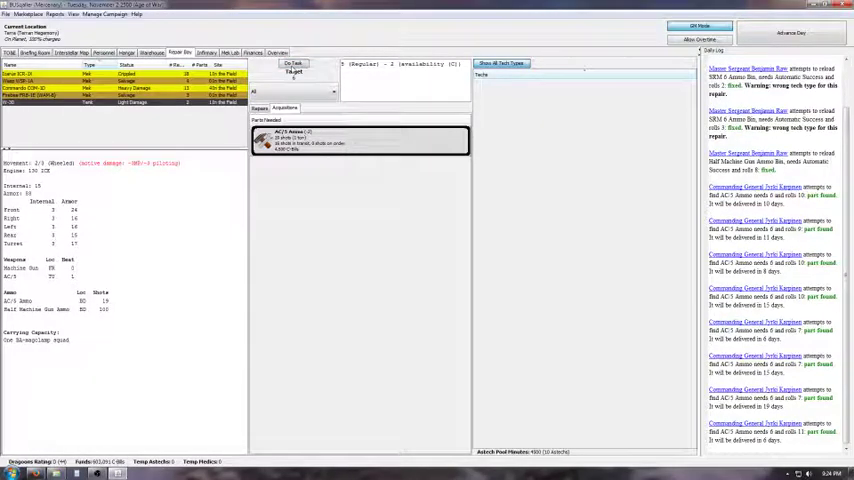
pyautogui.click(293, 69)
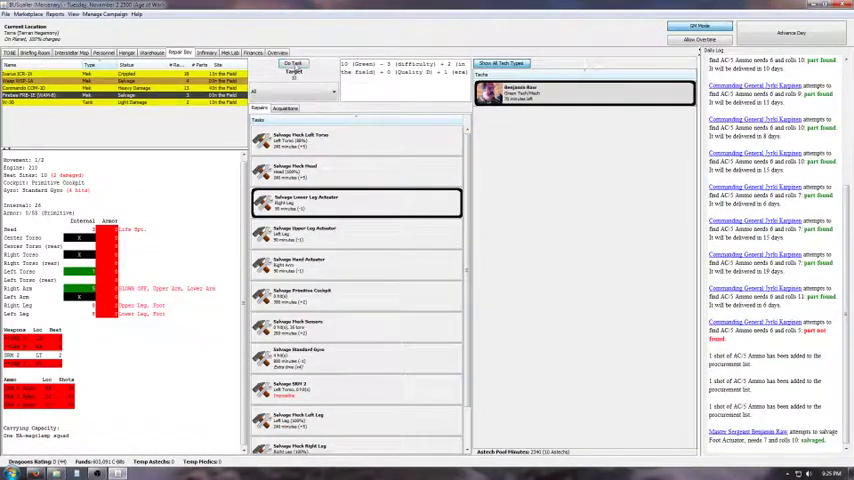
# Assign the tech to salvage the lower and upper leg actuators
pyautogui.rightClick(357, 203)
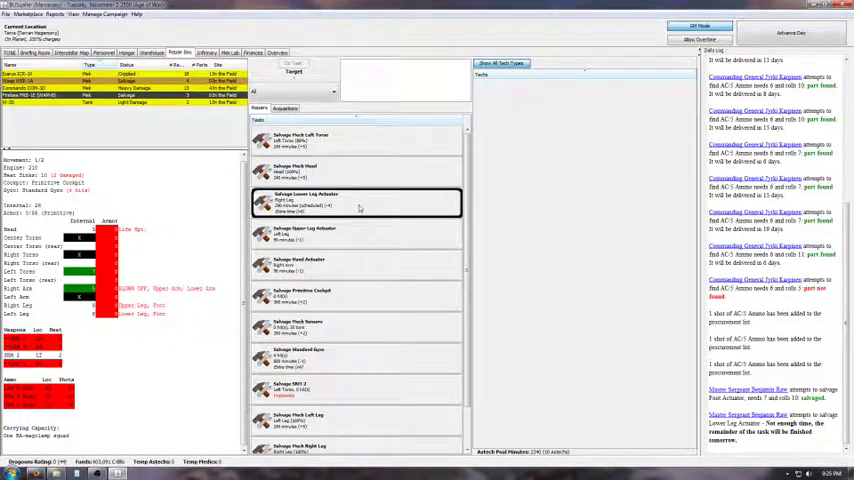
pyautogui.click(340, 233)
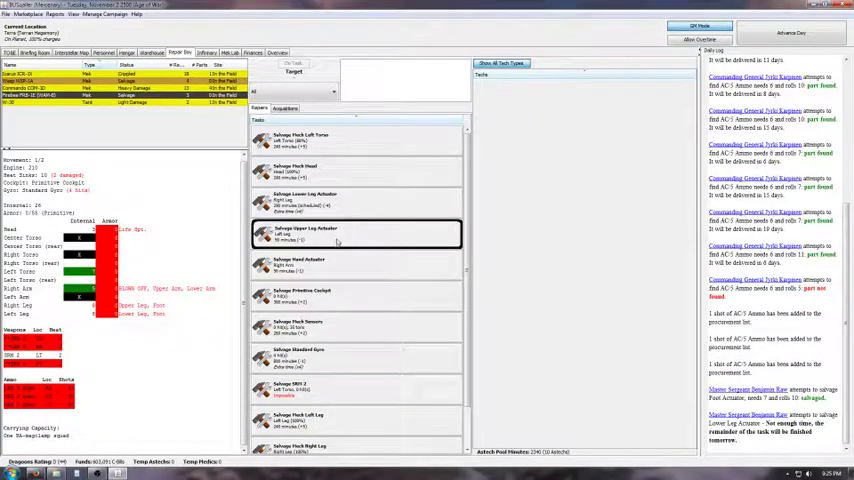
pyautogui.click(357, 200)
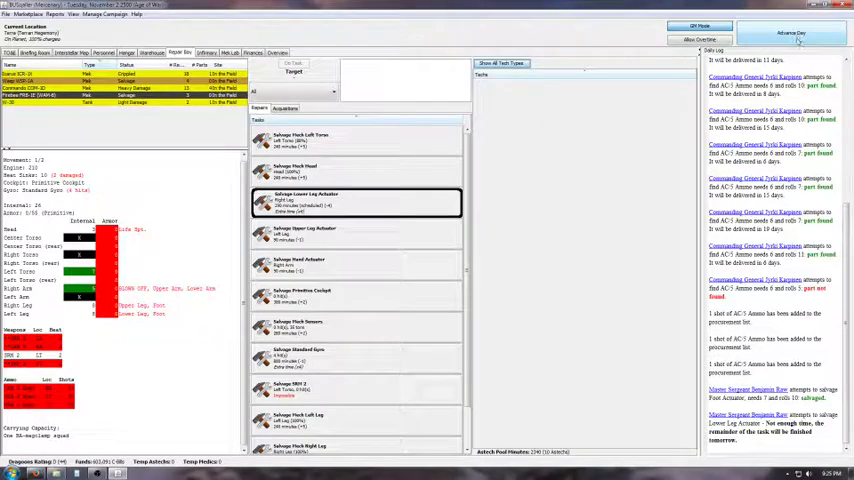
# Advance to November 5, reassigning the tech until the upper leg actuator is salvaged
pyautogui.click(791, 33)
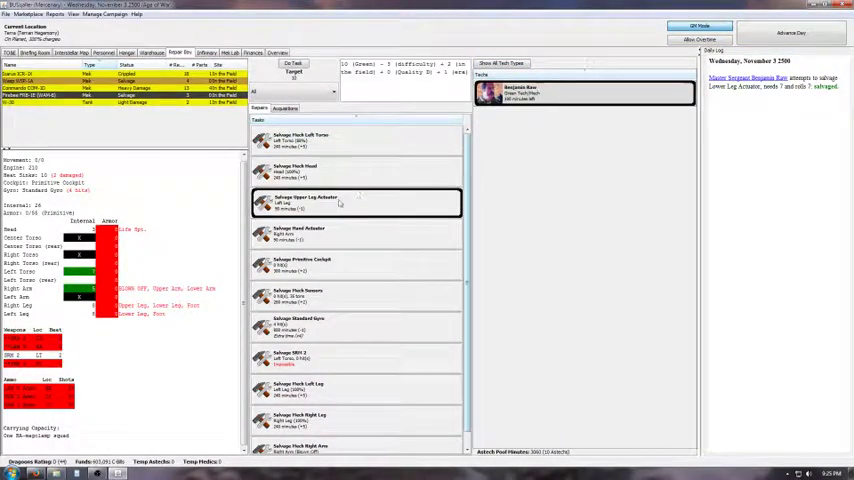
pyautogui.rightClick(310, 200)
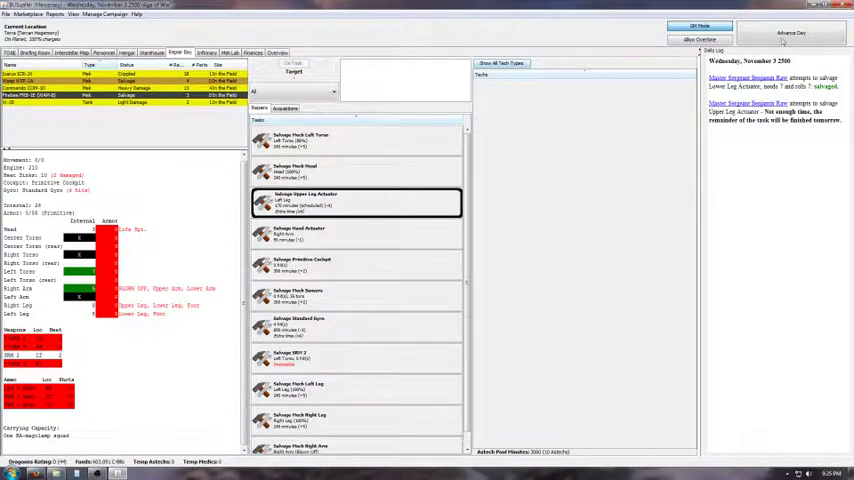
pyautogui.click(790, 33)
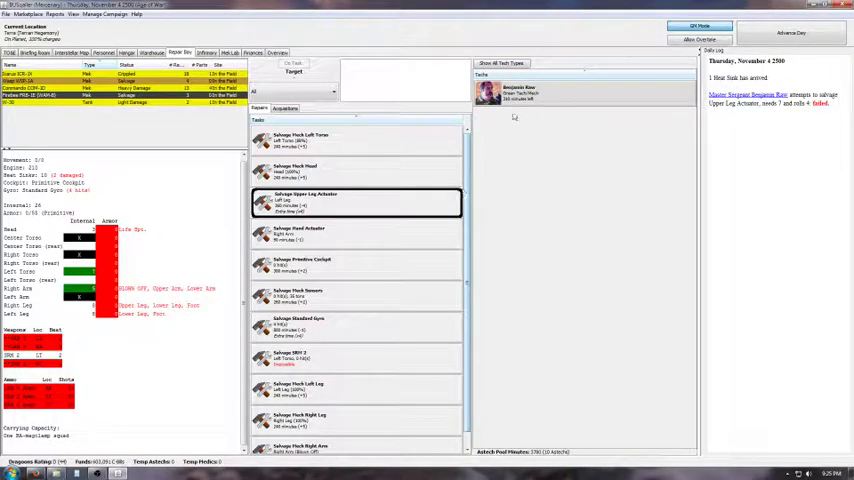
pyautogui.click(790, 33)
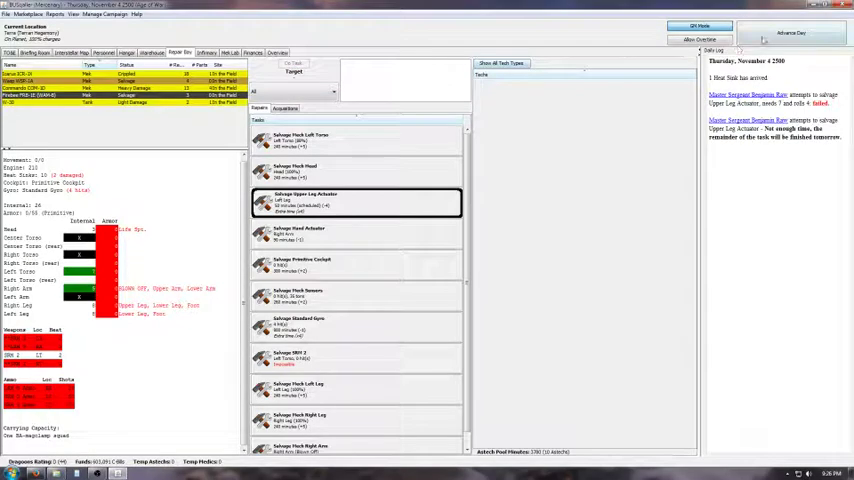
pyautogui.click(791, 32)
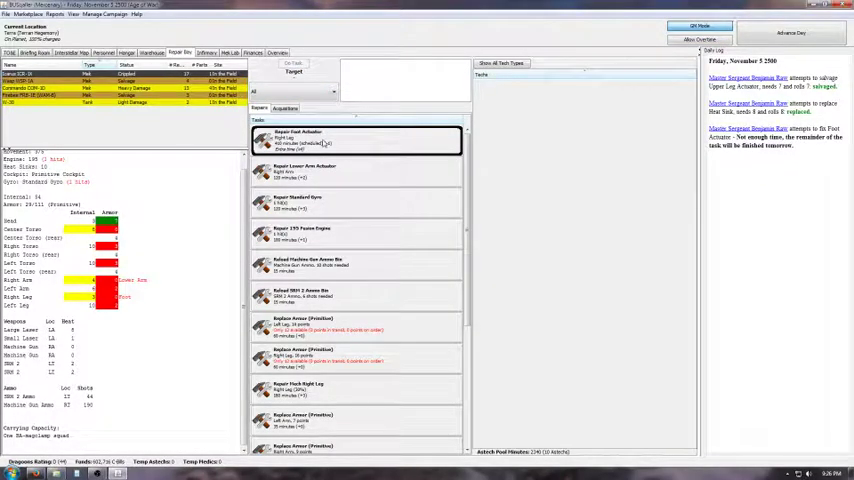
# Advance to November 6, assign the tech to reload tasks, and queue primitive armor
pyautogui.click(789, 33)
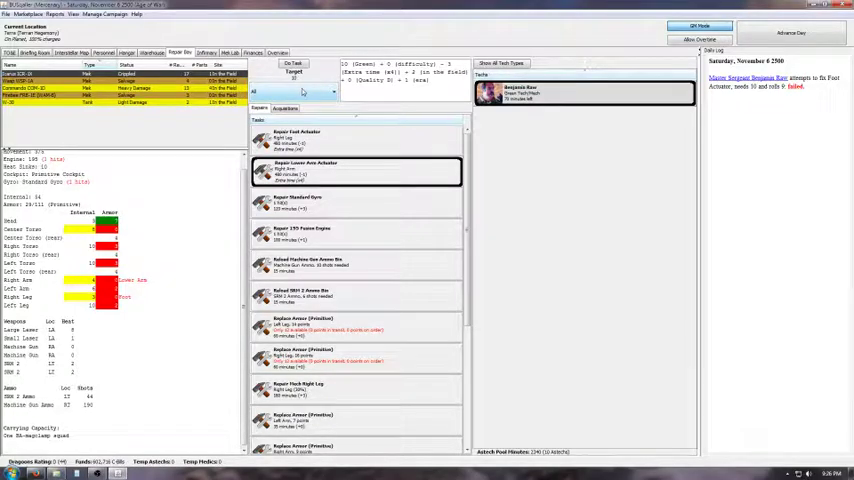
pyautogui.click(357, 202)
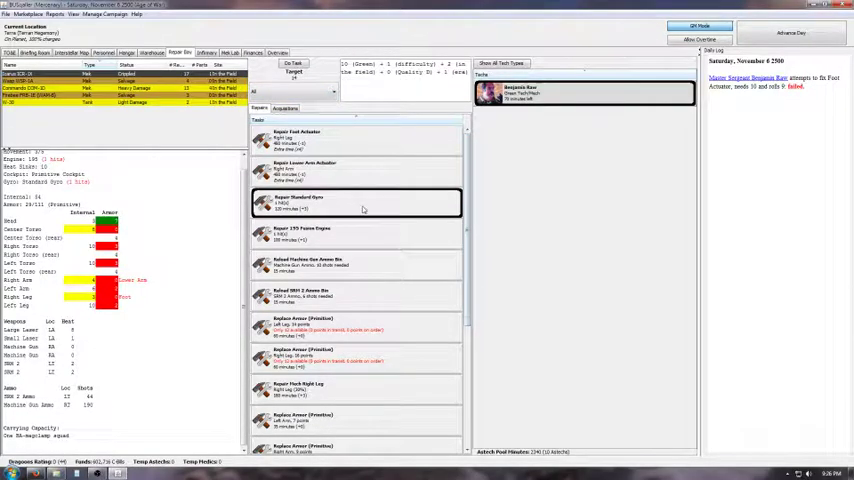
pyautogui.rightClick(358, 202)
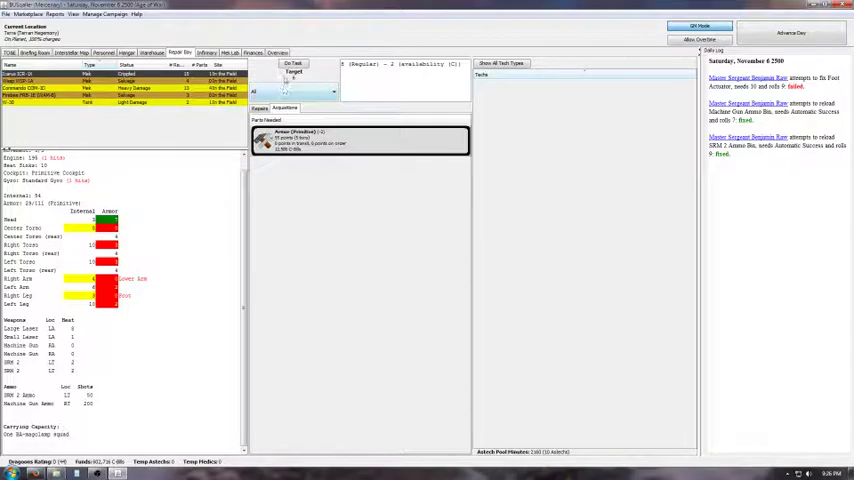
pyautogui.click(293, 63)
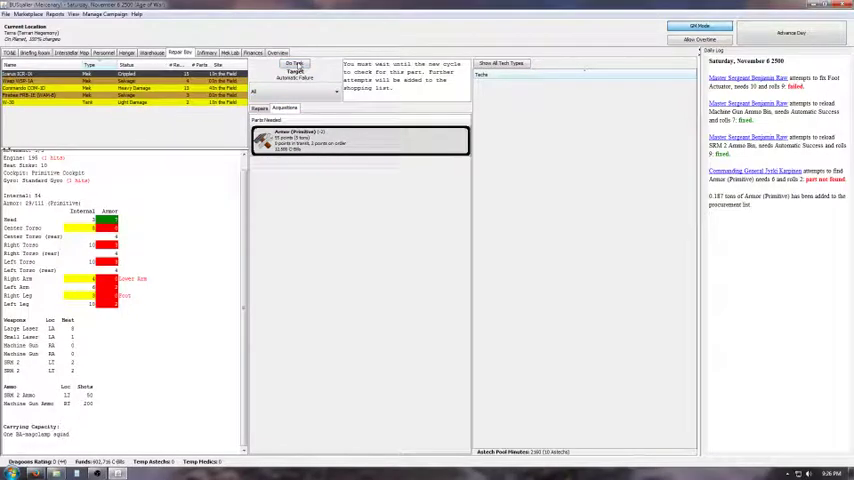
pyautogui.click(293, 64)
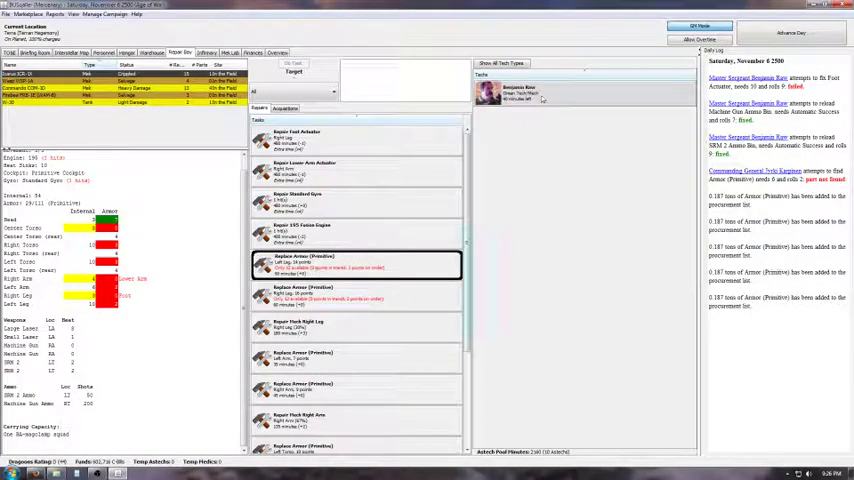
# Assign the tech to the leg and arm armor replacements and repairs, advancing to November 7
pyautogui.rightClick(358, 265)
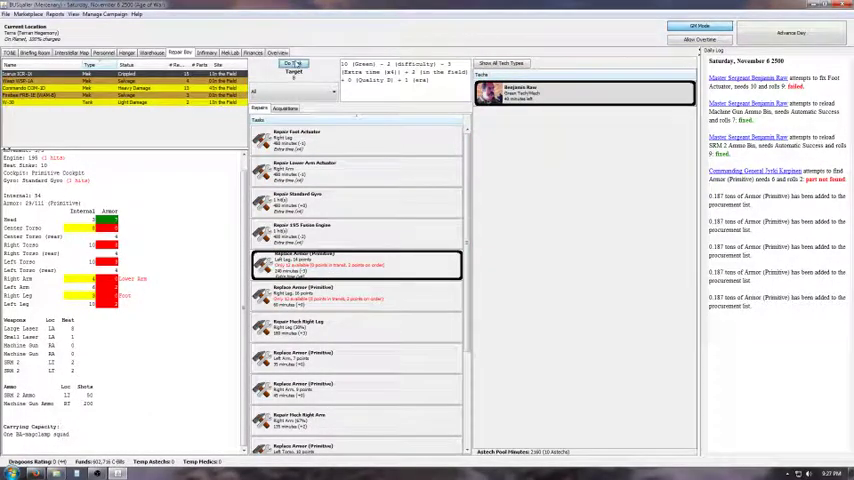
pyautogui.click(789, 33)
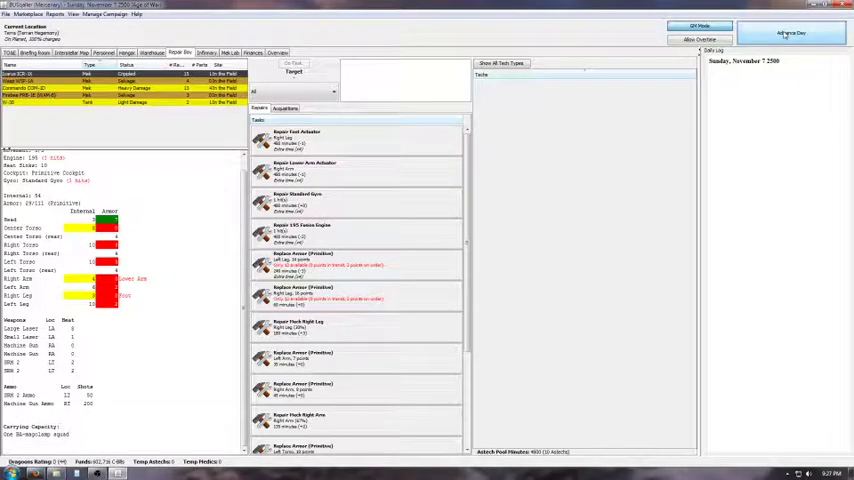
pyautogui.click(355, 262)
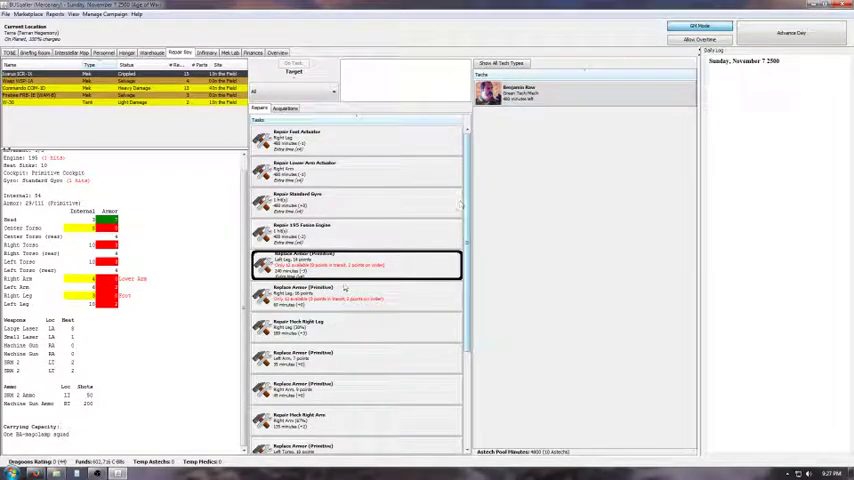
pyautogui.click(355, 293)
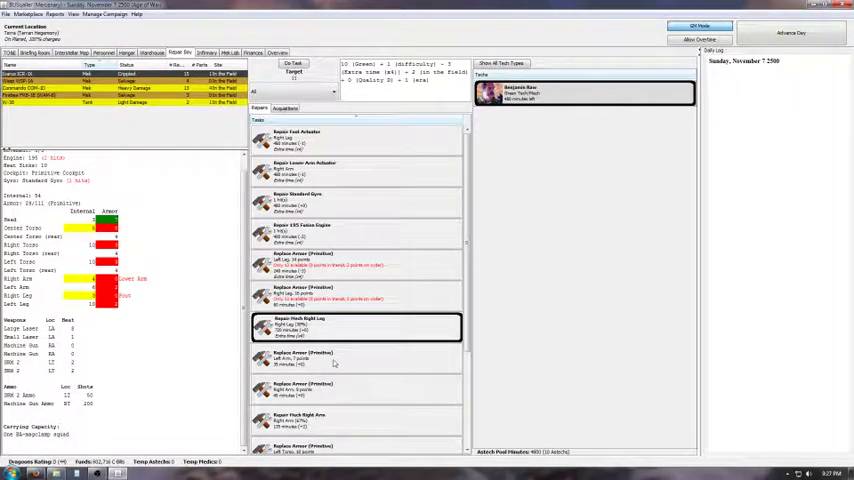
pyautogui.rightClick(300, 357)
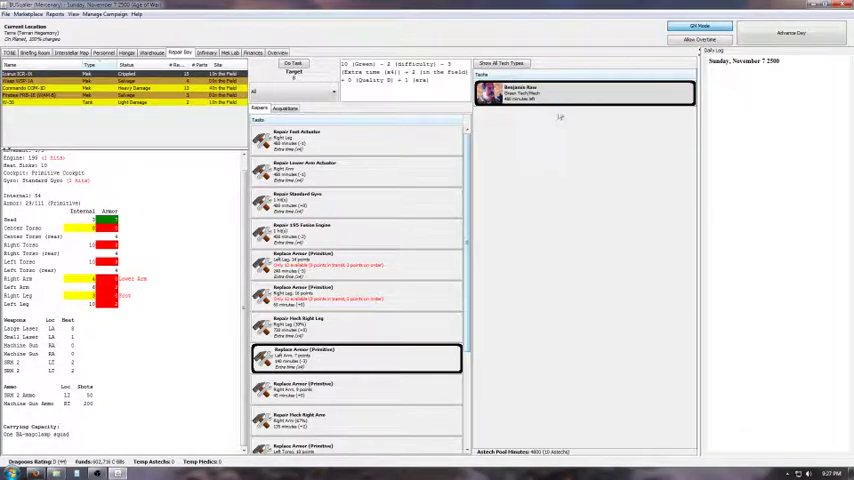
pyautogui.click(292, 63)
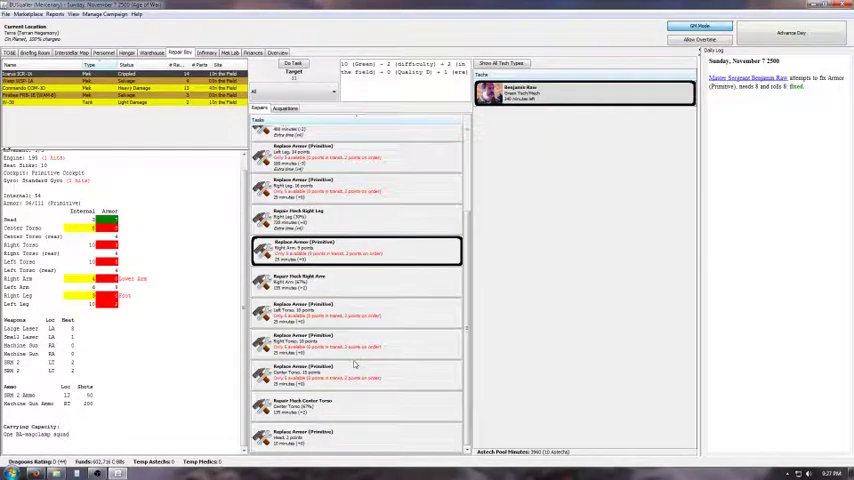
# Assign the tech to the right arm and center torso repairs, then select the next damaged Mek
pyautogui.click(355, 281)
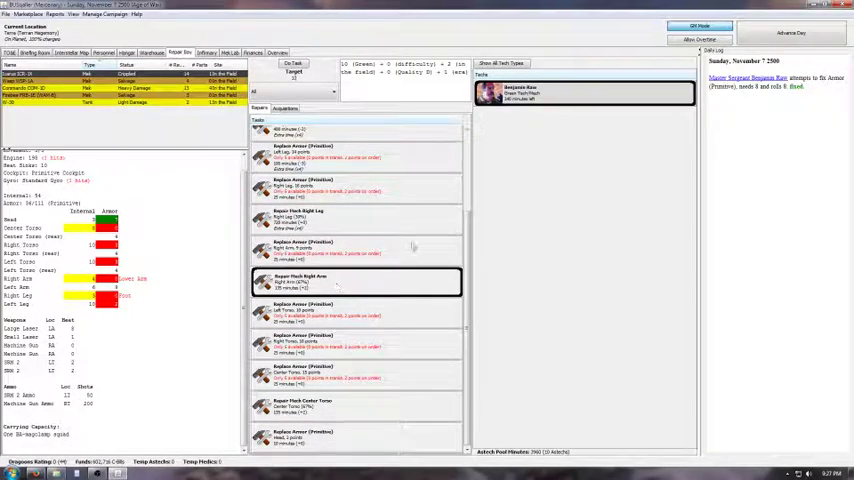
pyautogui.rightClick(335, 285)
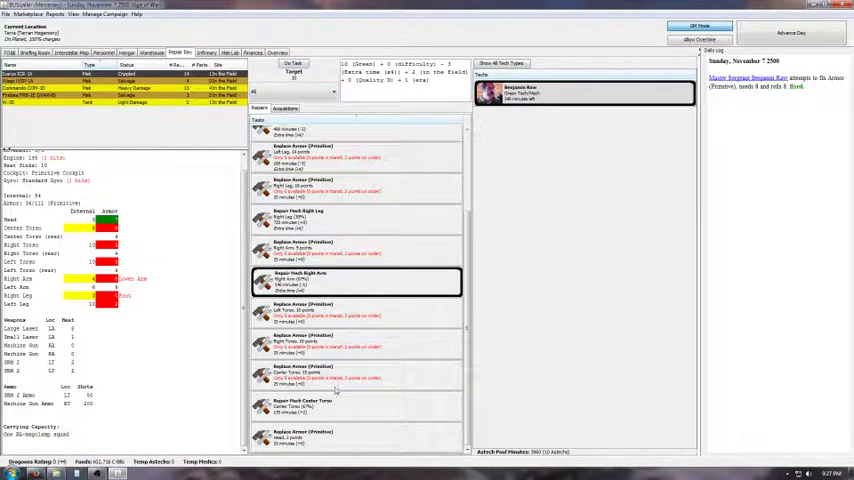
pyautogui.click(330, 435)
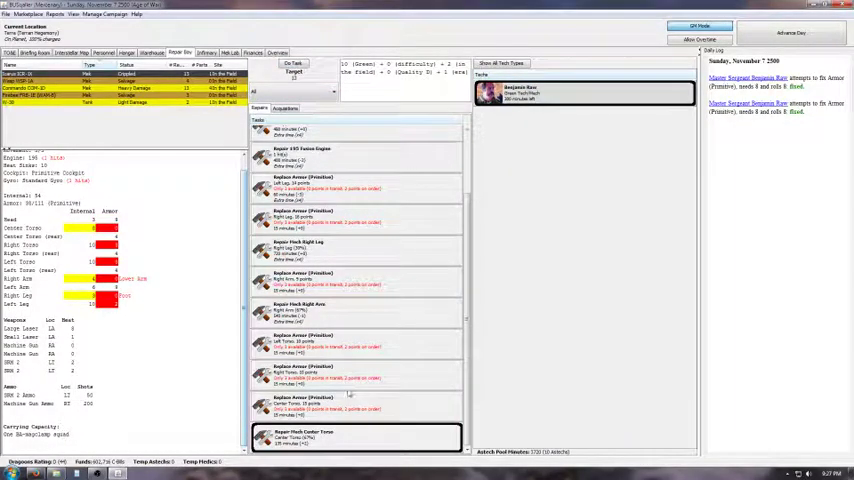
pyautogui.rightClick(350, 438)
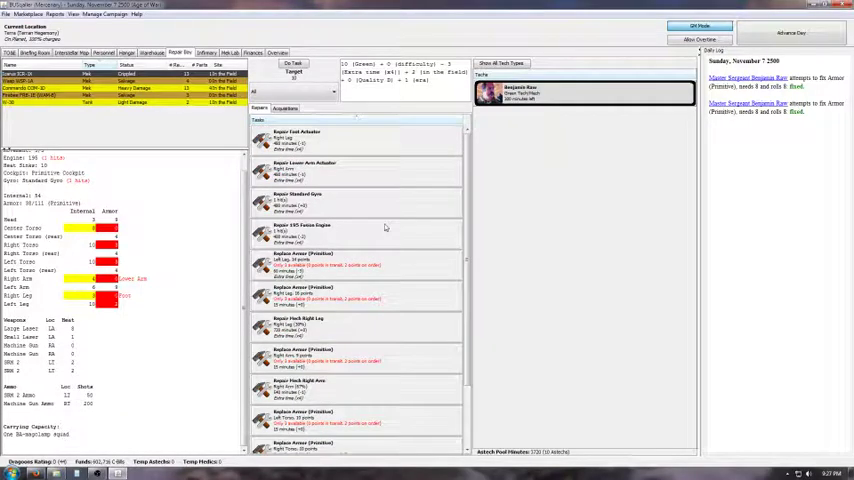
pyautogui.scroll(-3)
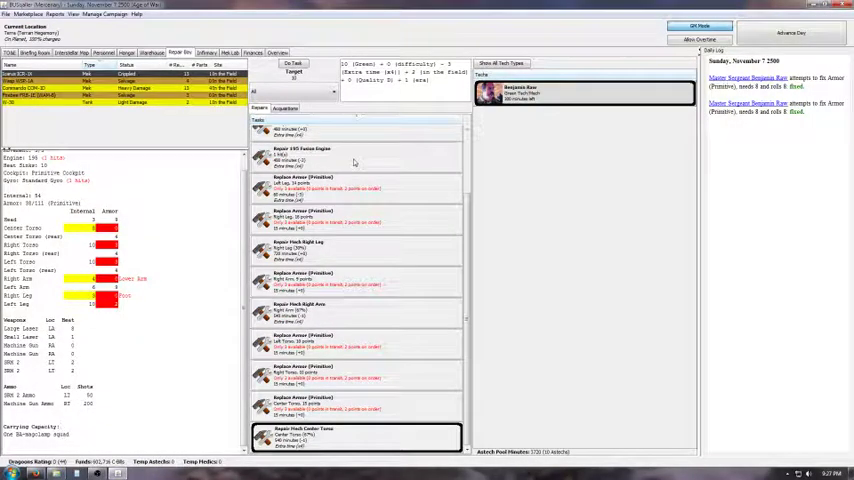
pyautogui.click(355, 188)
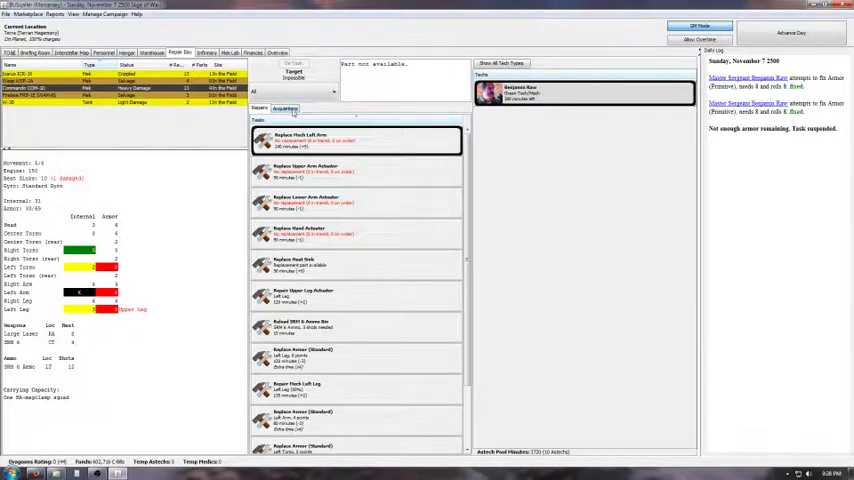
# Check the acquisitions list, then assign the heat sink replacement and advance one day
pyautogui.click(285, 108)
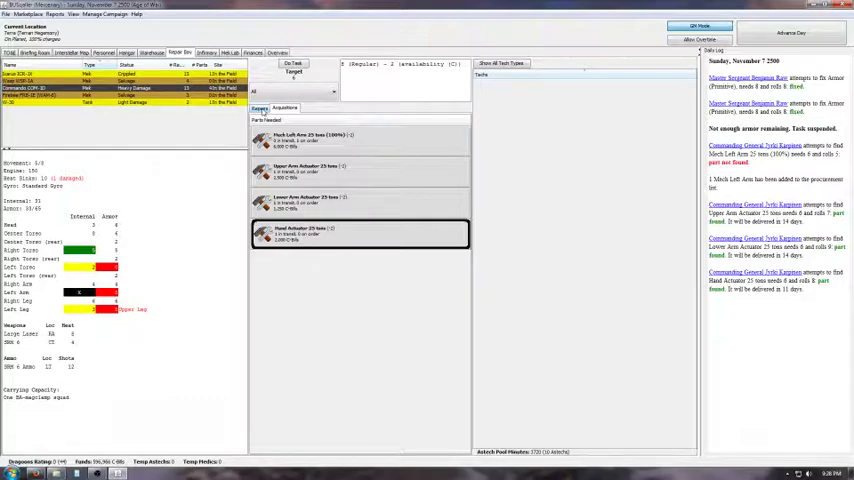
pyautogui.click(259, 108)
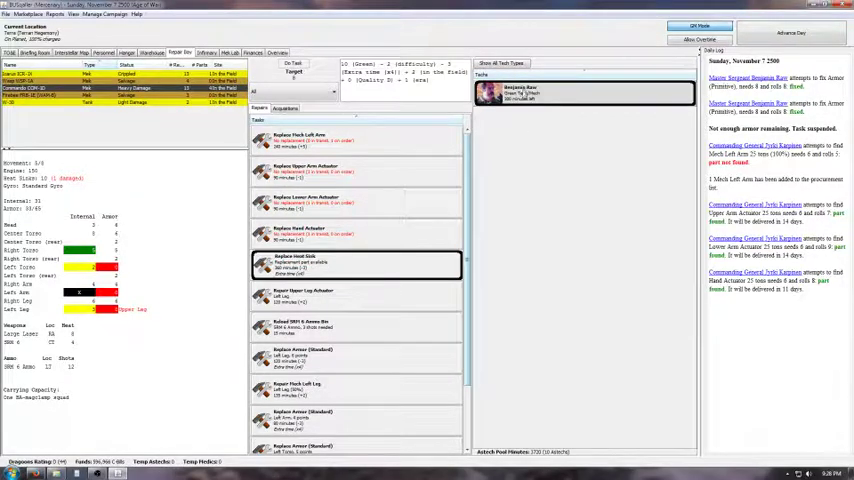
pyautogui.click(791, 33)
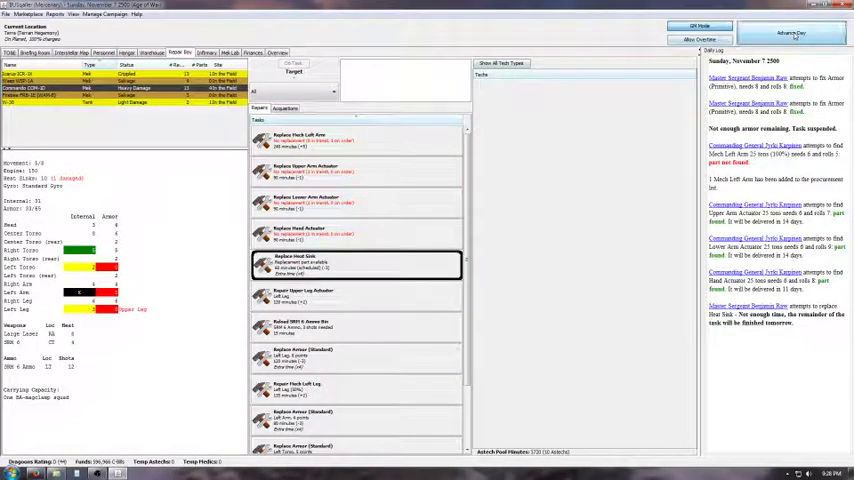
pyautogui.click(790, 32)
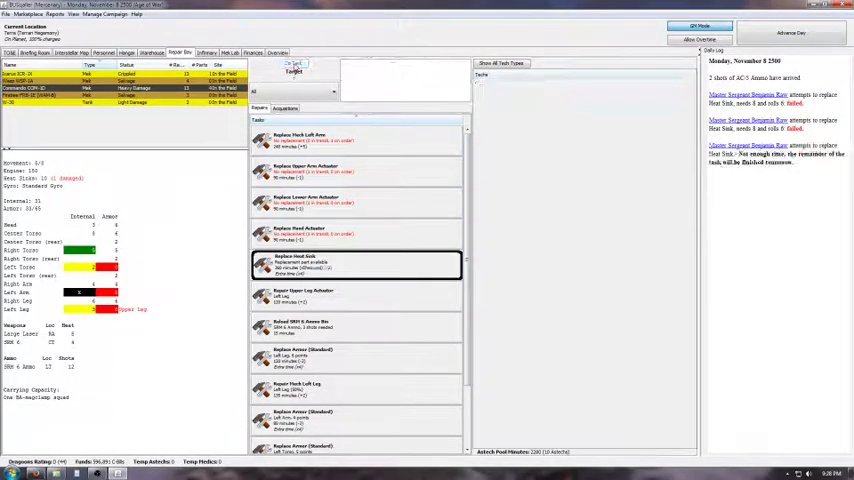
# Retry the heat sink replacement, advance a day, and order a replacement Heat Sink
pyautogui.click(790, 33)
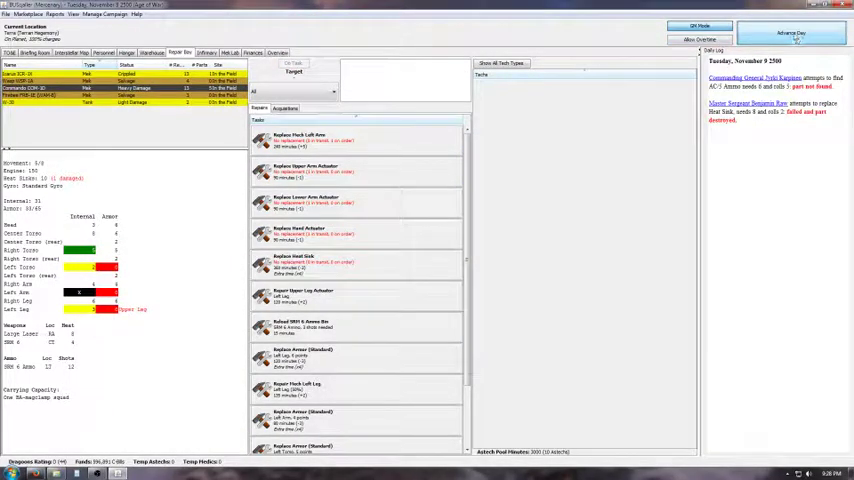
pyautogui.click(791, 33)
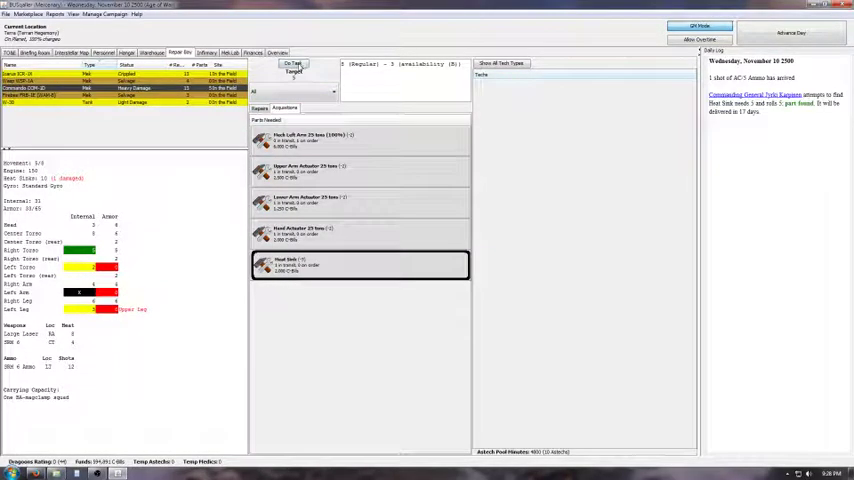
pyautogui.click(293, 63)
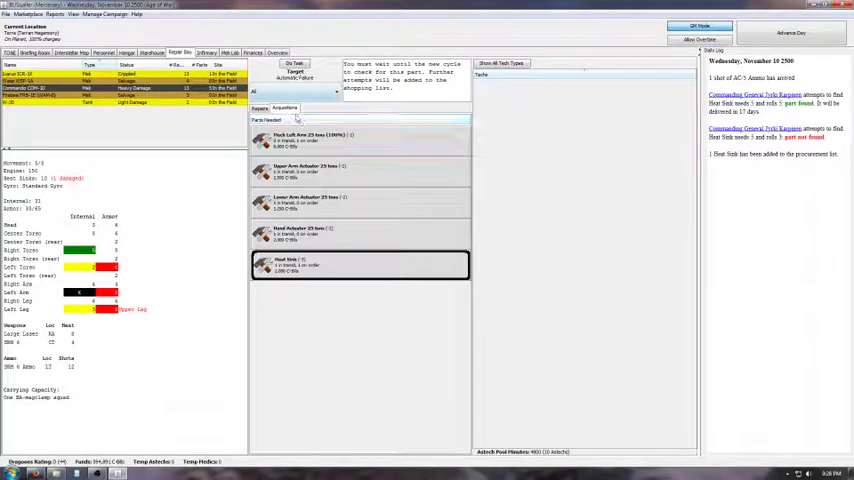
pyautogui.click(258, 120)
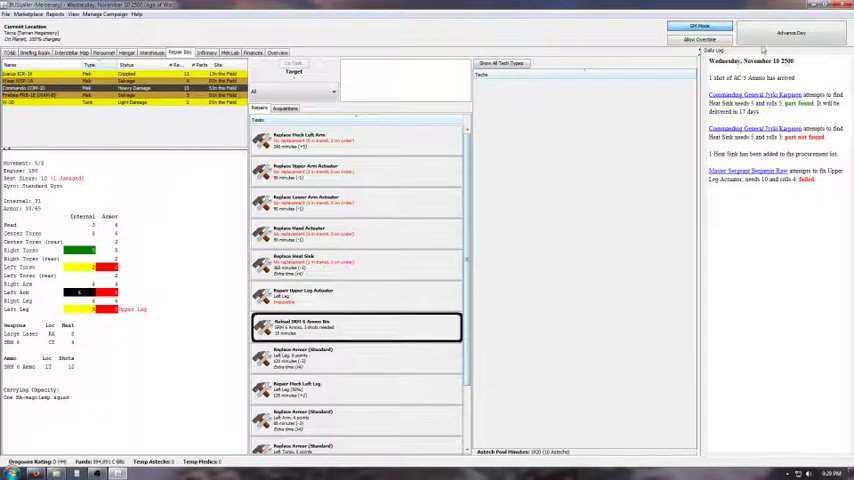
# Start the left torso armor repair while advancing day by day to November 15
pyautogui.click(790, 33)
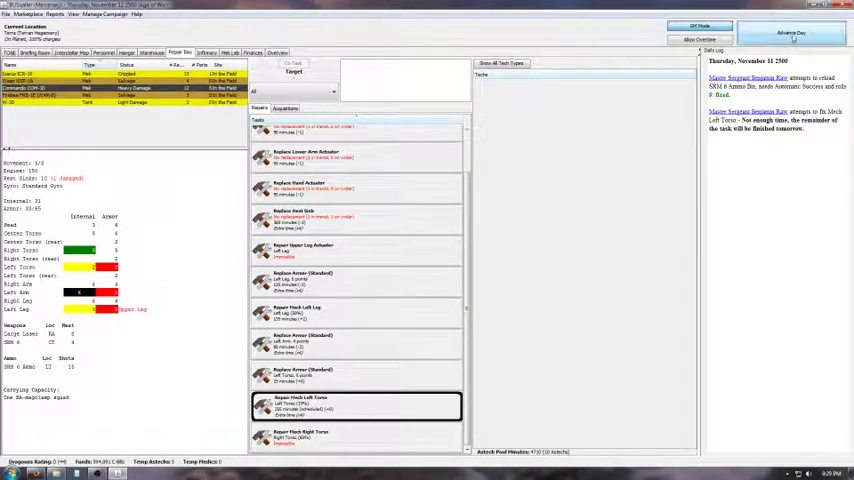
pyautogui.click(791, 32)
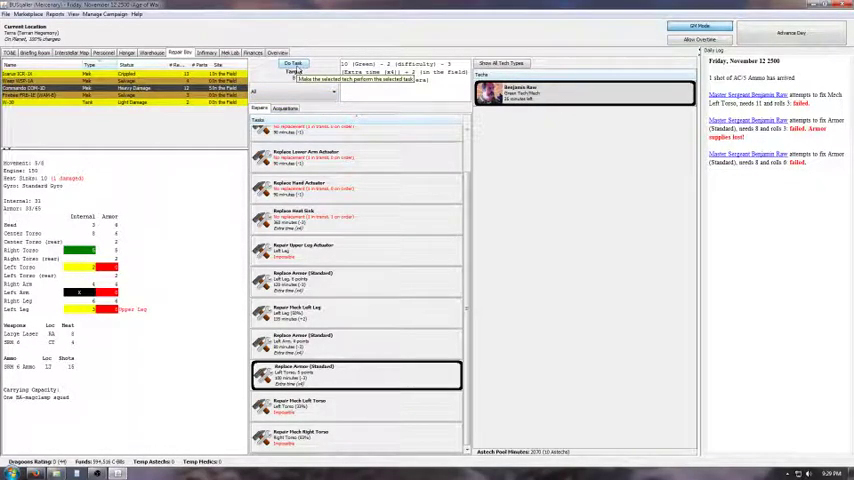
pyautogui.click(293, 64)
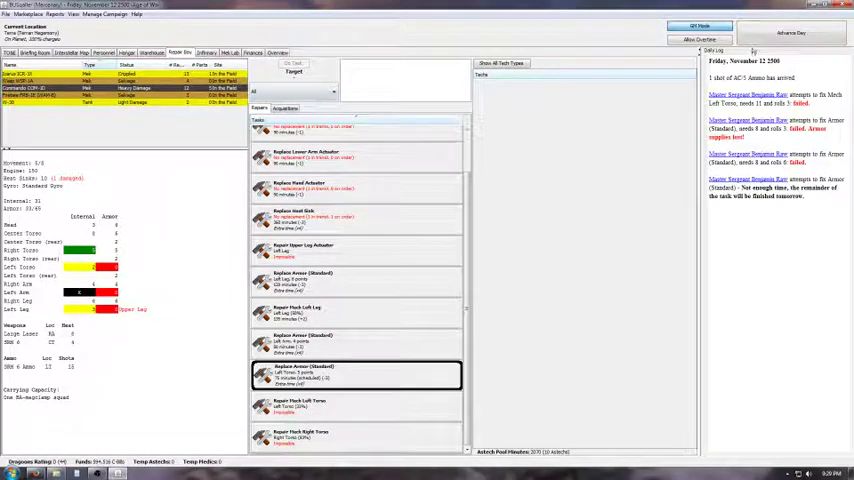
pyautogui.click(790, 32)
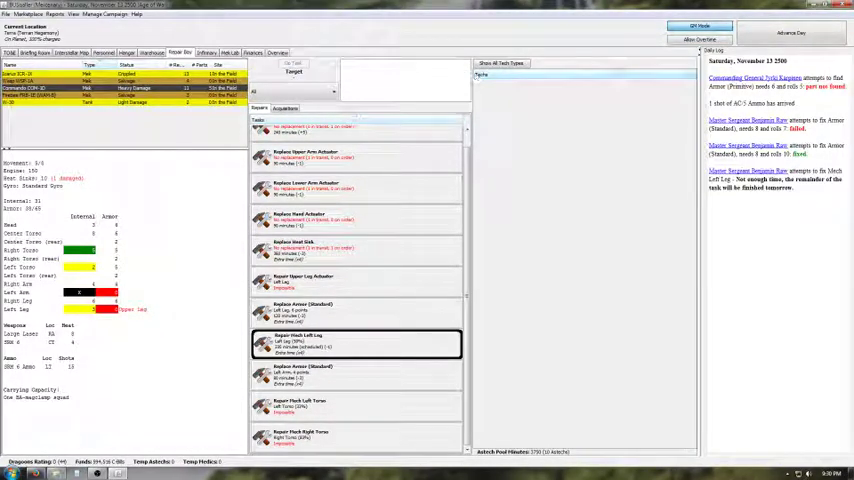
pyautogui.click(790, 32)
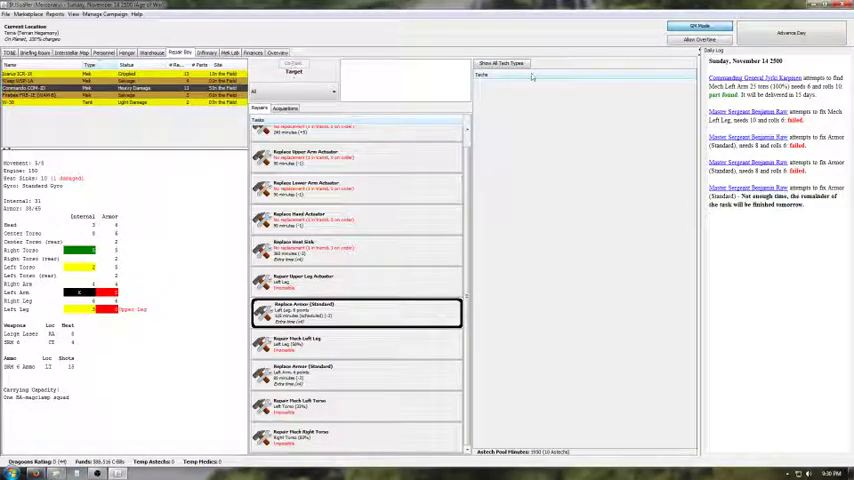
pyautogui.click(791, 33)
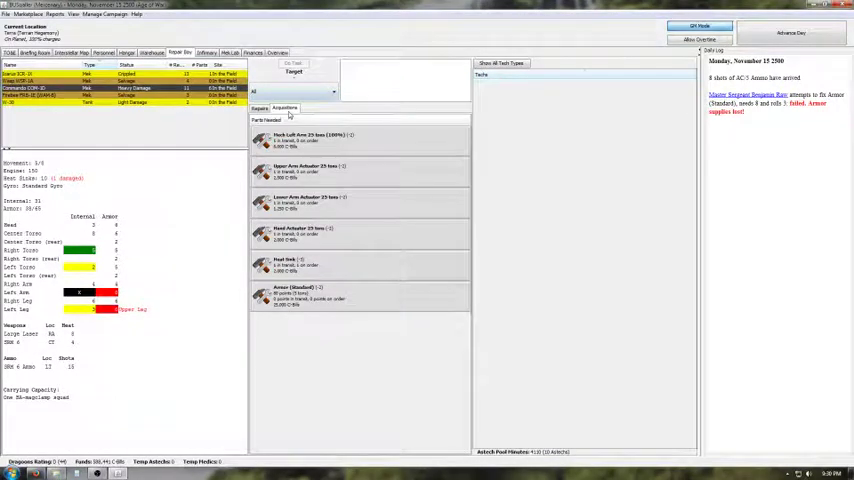
# Order the missing Armor (Standard) from the acquisitions list
pyautogui.click(360, 295)
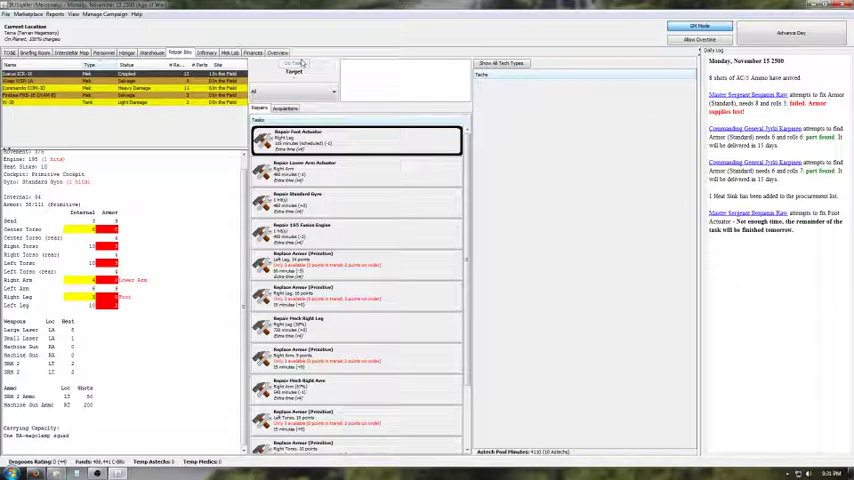
# Start the foot and lower arm actuator repairs, advancing day by day to November 21
pyautogui.click(790, 33)
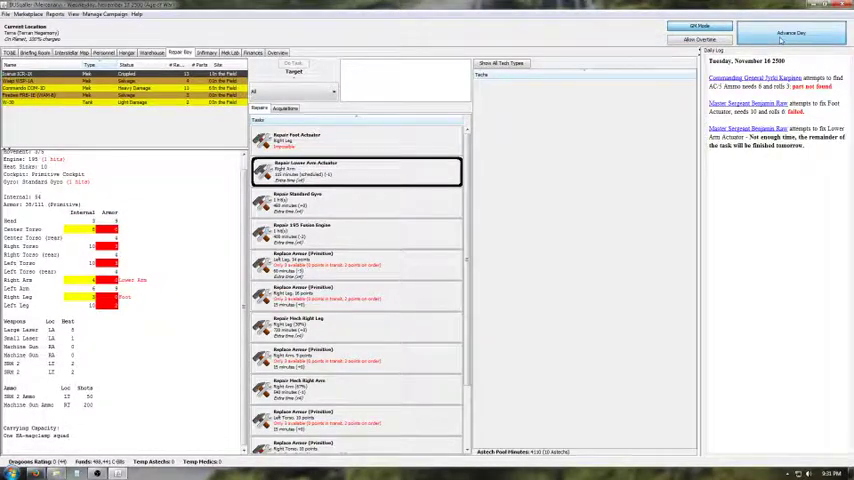
pyautogui.click(789, 33)
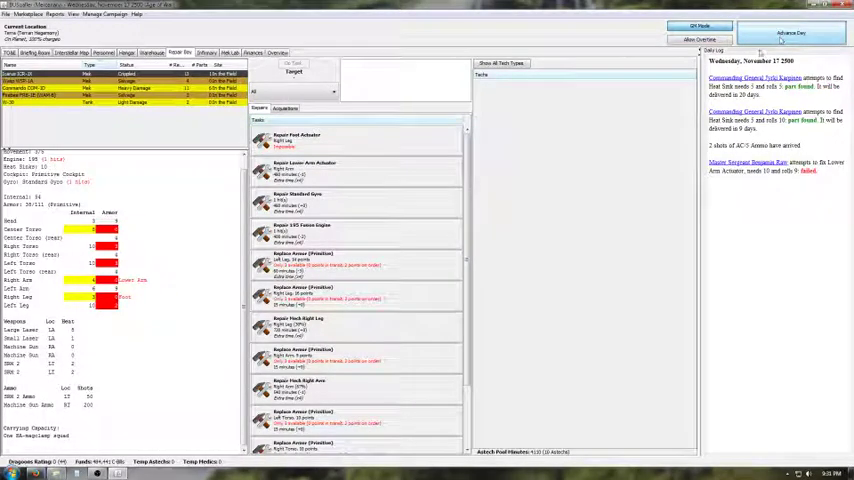
pyautogui.click(340, 197)
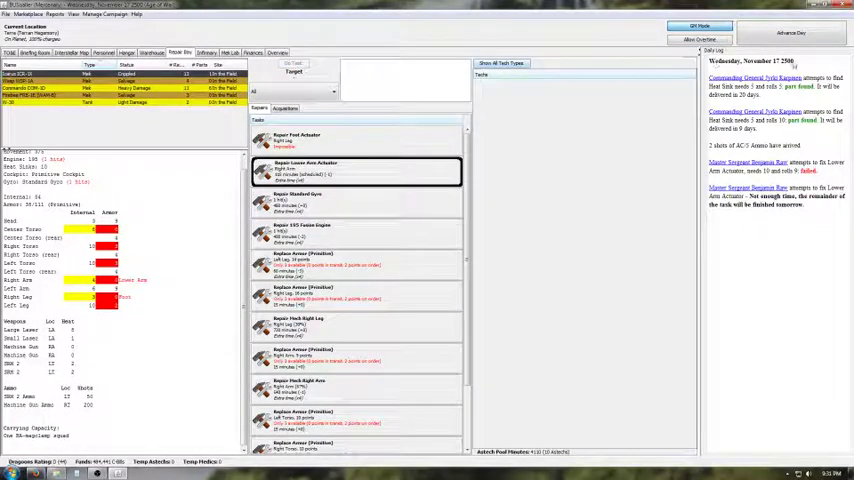
pyautogui.click(790, 32)
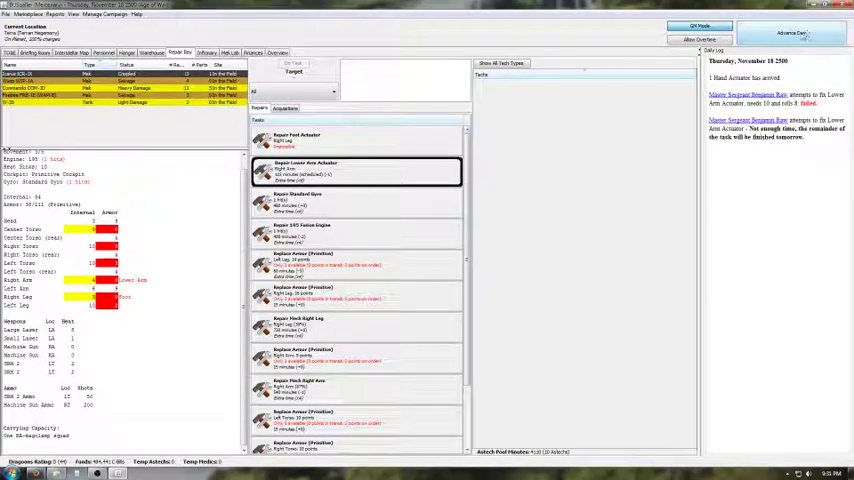
pyautogui.click(791, 32)
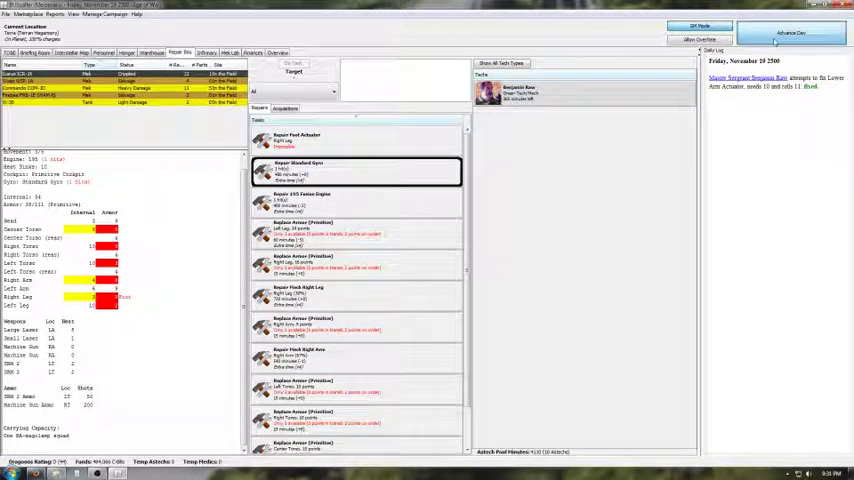
pyautogui.click(790, 32)
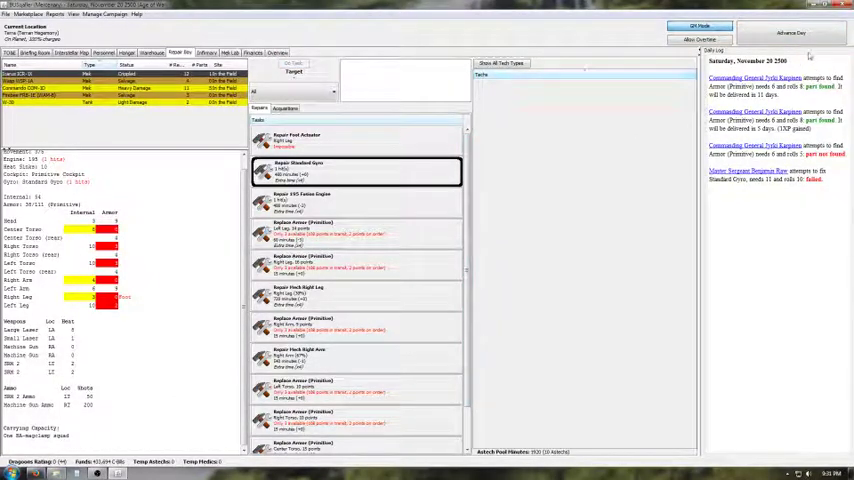
pyautogui.click(791, 32)
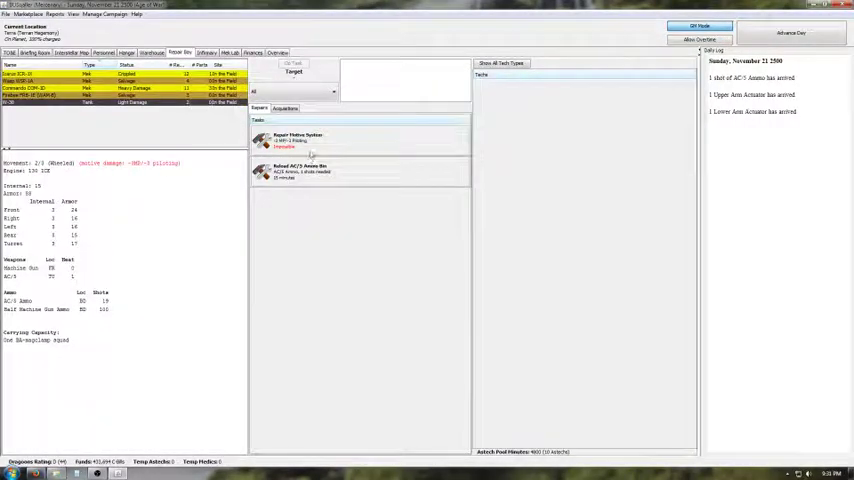
# Reload the tank's AC/5 ammo bin, check heat sink and left leg armor tasks, then view the Warehouse
pyautogui.click(360, 170)
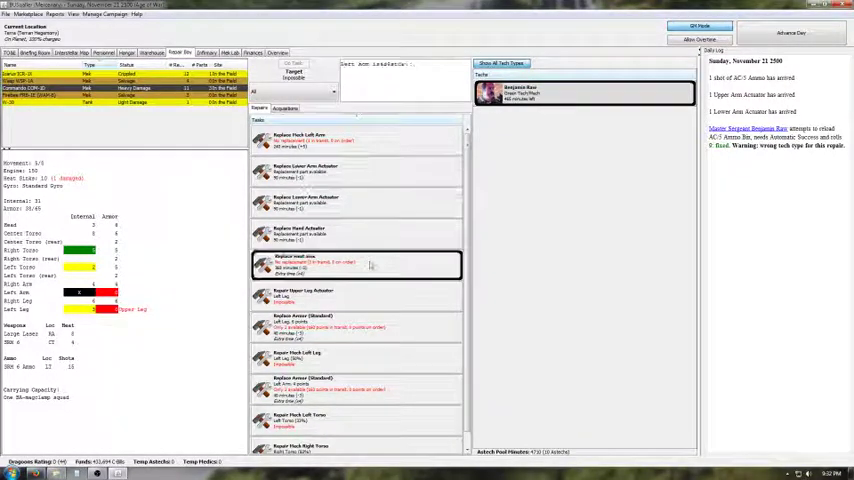
pyautogui.click(360, 265)
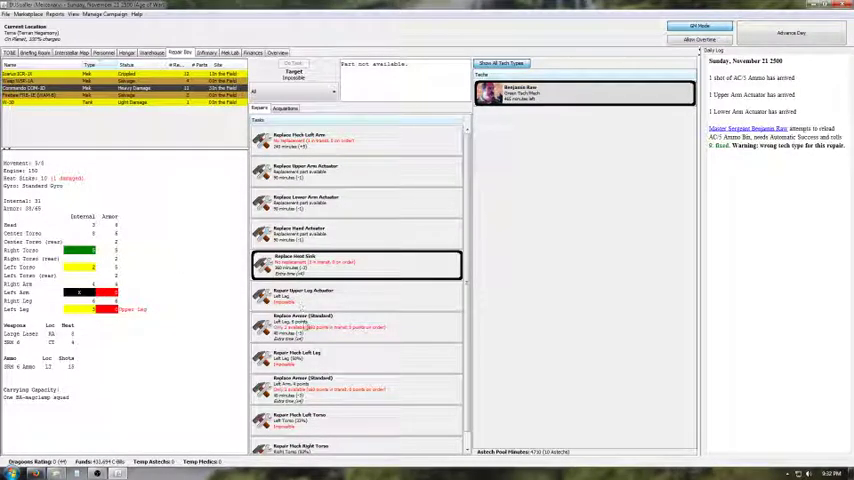
pyautogui.click(360, 325)
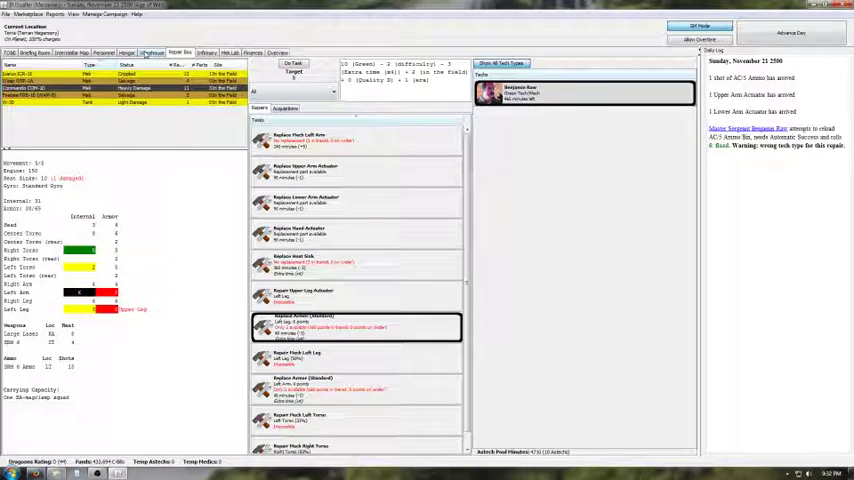
pyautogui.click(151, 52)
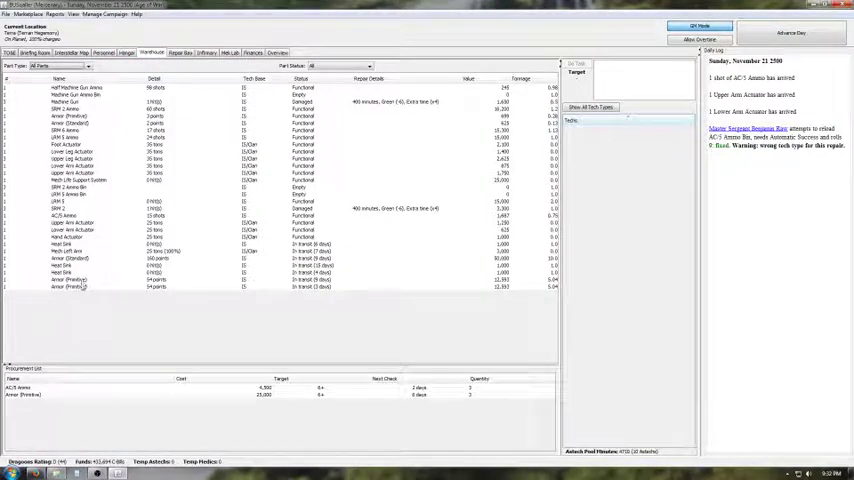
# Inspect the in-transit standard armor, glance at the Infirmary, and return to the Repair Bay
pyautogui.click(85, 287)
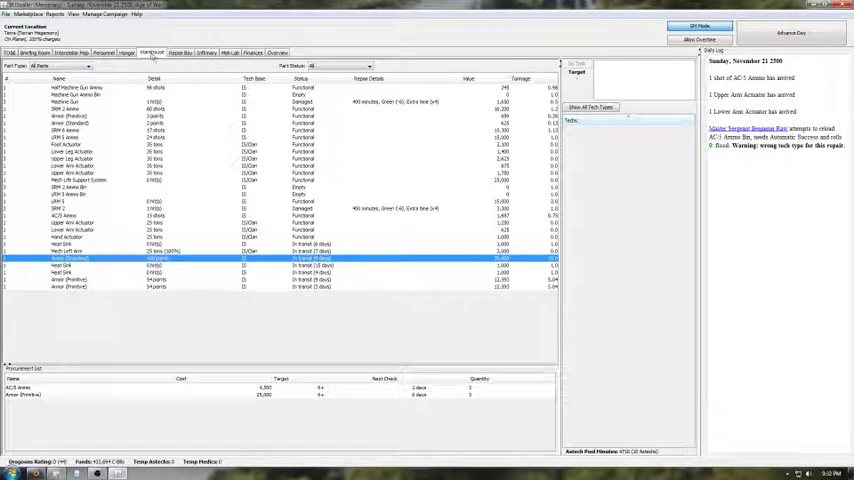
pyautogui.click(206, 53)
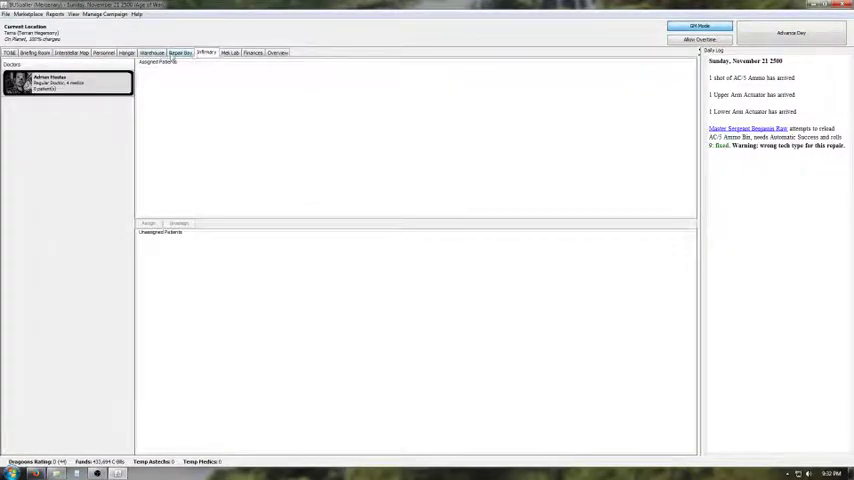
pyautogui.click(103, 53)
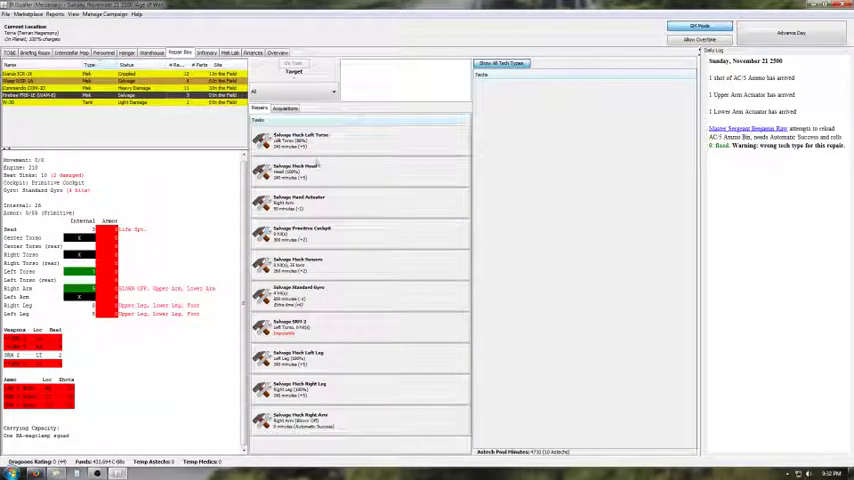
# Assign the gyro and sensors salvage jobs to the tech, advancing a day after each
pyautogui.click(360, 418)
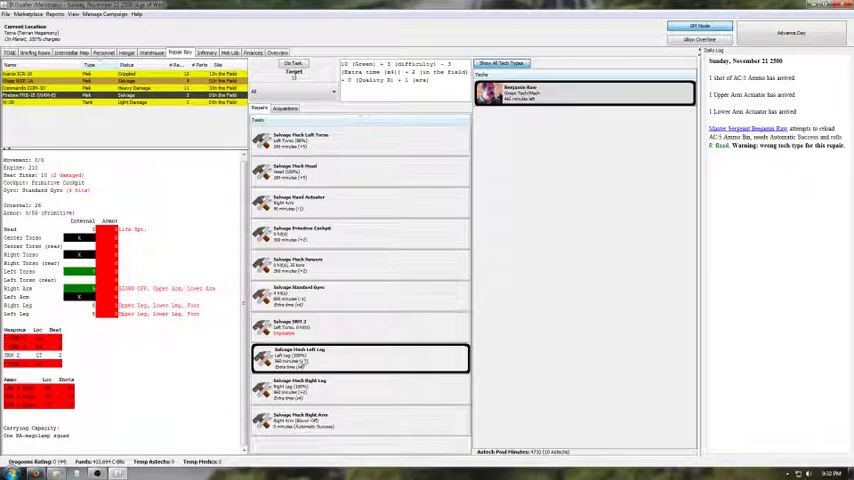
pyautogui.rightClick(300, 293)
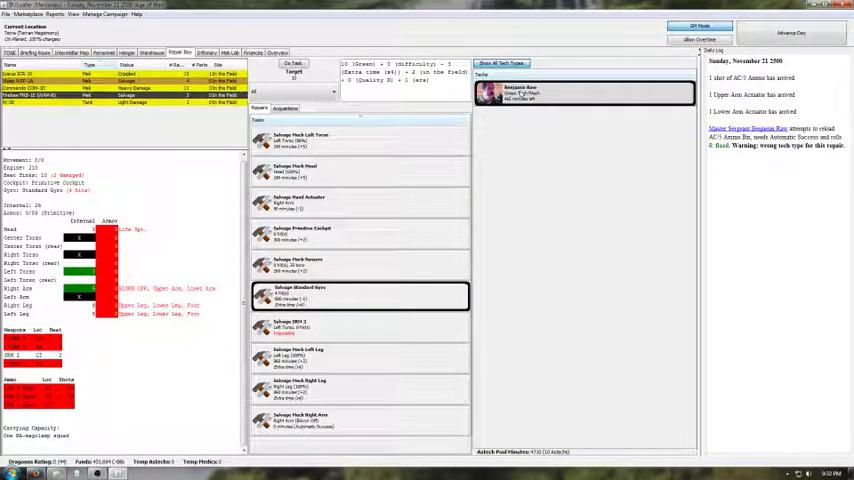
pyautogui.click(791, 32)
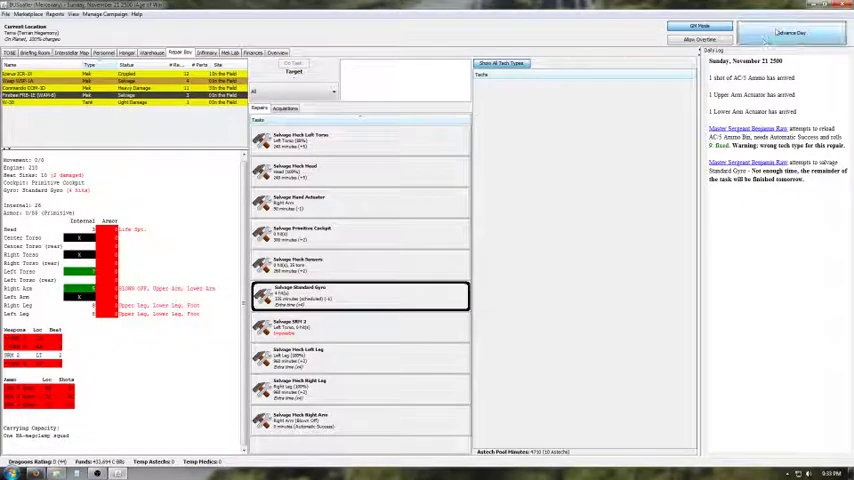
pyautogui.click(790, 32)
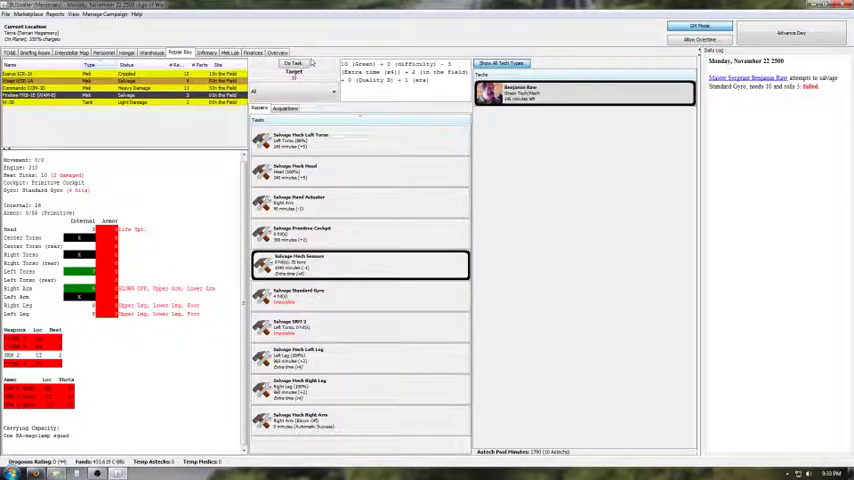
pyautogui.click(791, 33)
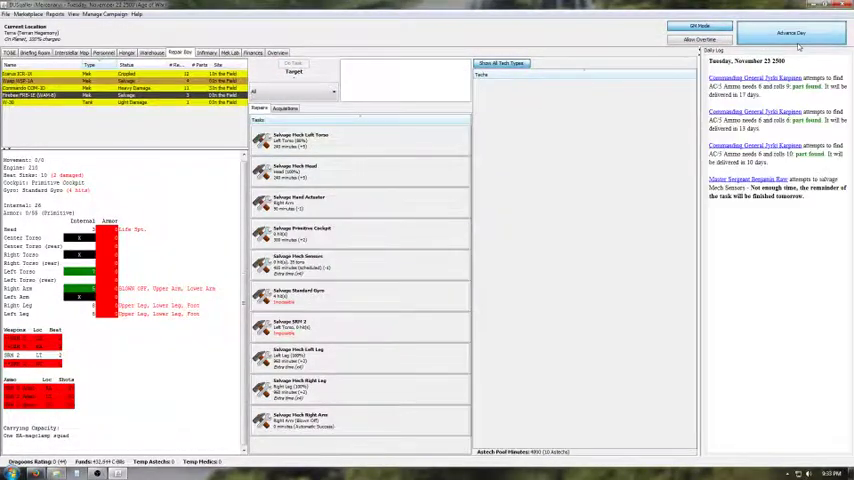
pyautogui.click(790, 32)
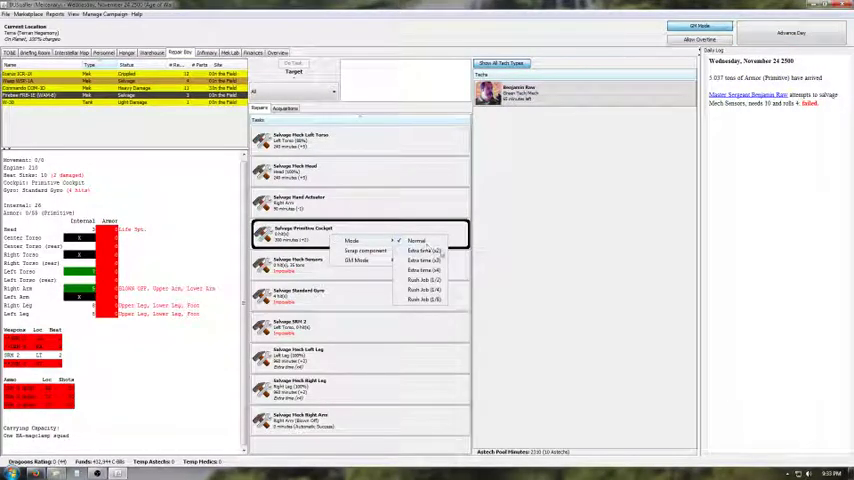
# Give the cockpit salvage Extra Time, assign it, and advance to November 27
pyautogui.click(417, 241)
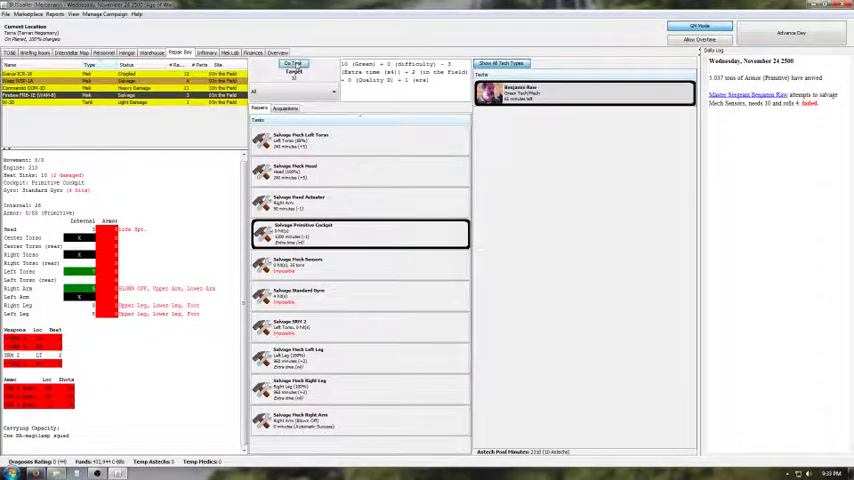
pyautogui.click(791, 32)
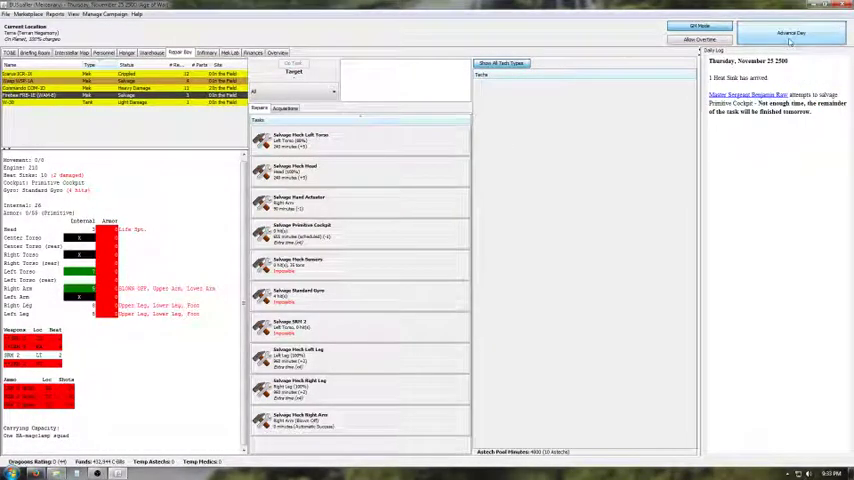
pyautogui.click(791, 33)
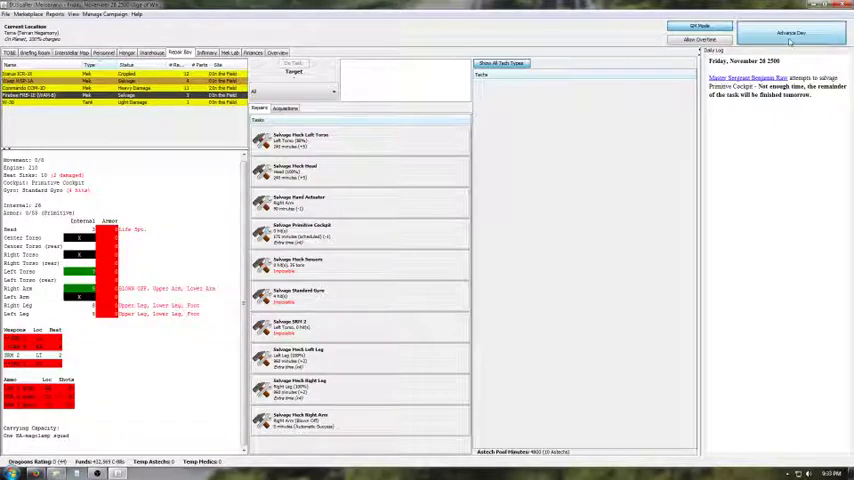
pyautogui.click(791, 32)
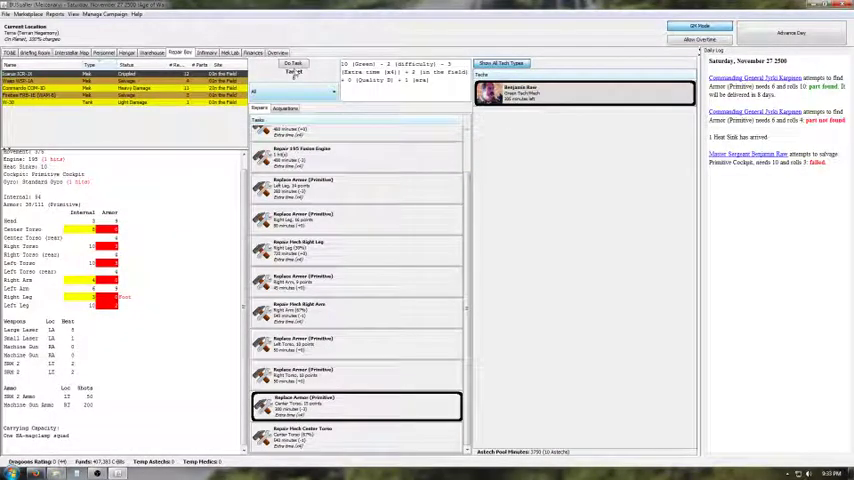
# Assign the center torso primitive armor repair and advance two days to November 29
pyautogui.click(294, 71)
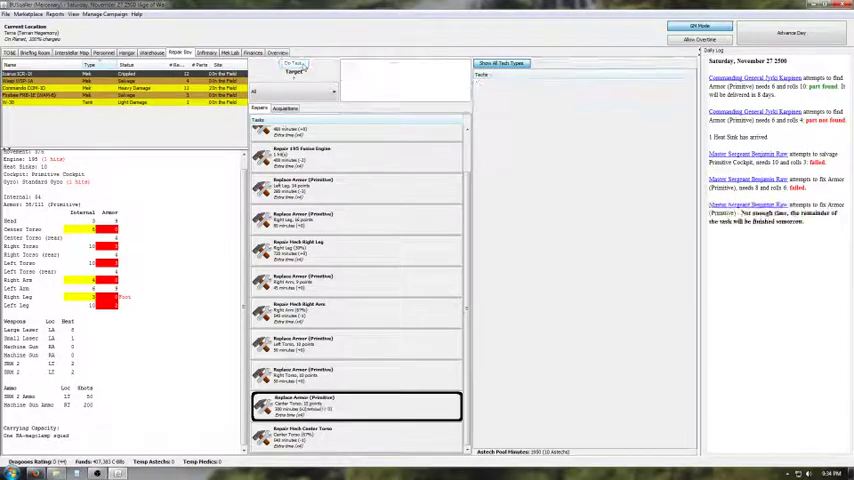
pyautogui.click(790, 32)
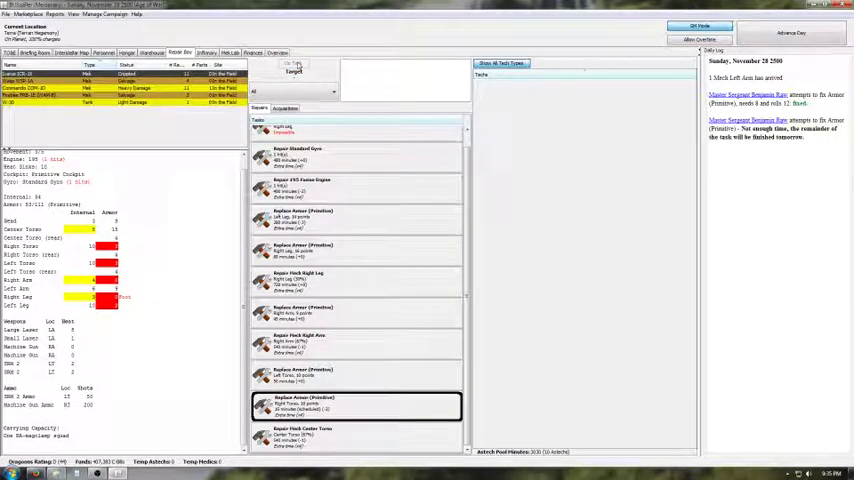
pyautogui.click(790, 32)
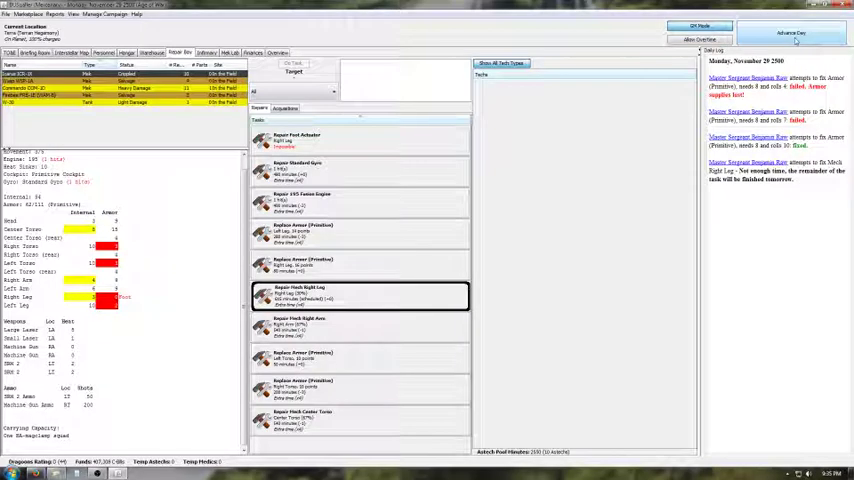
# Advance the campaign to Wednesday, December 1, selecting the heavily damaged Commando along the way
pyautogui.click(790, 32)
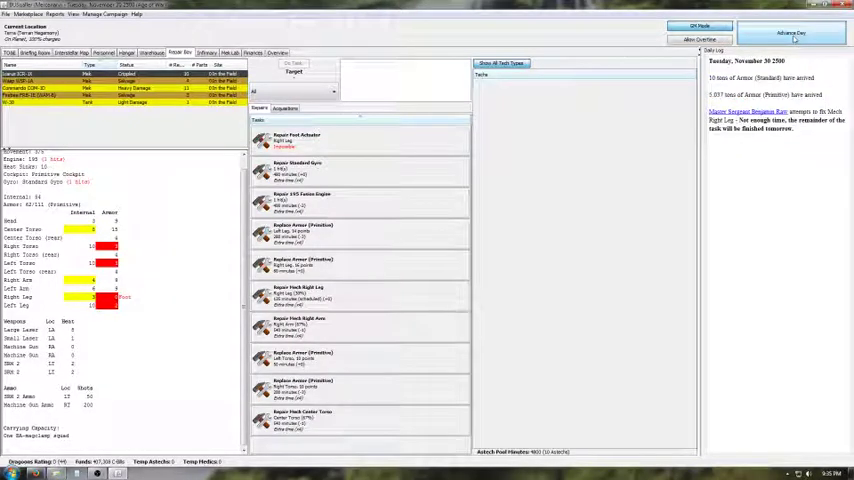
pyautogui.click(360, 296)
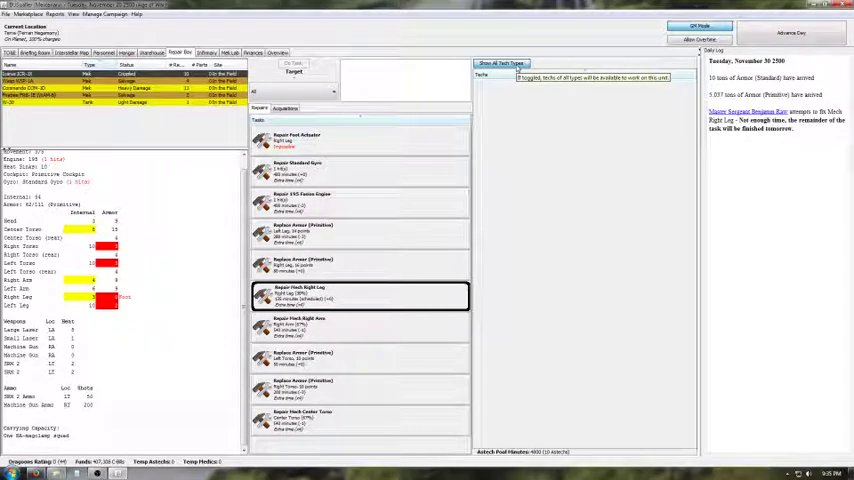
pyautogui.click(791, 32)
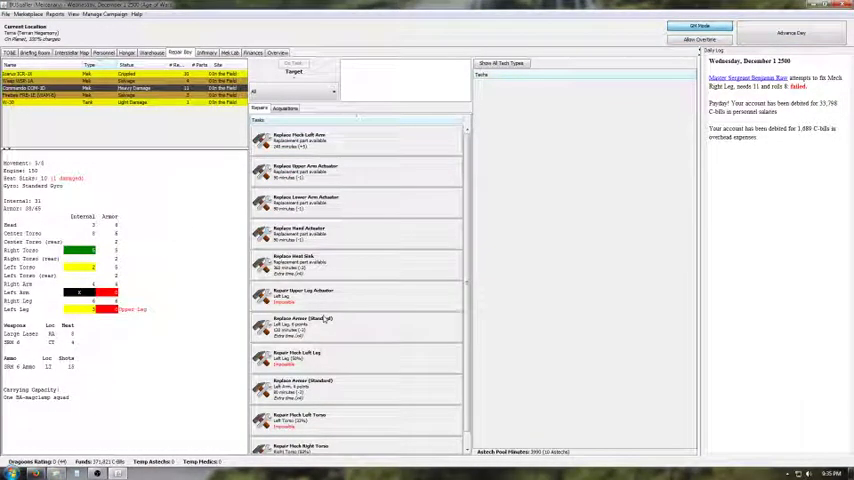
# Run a successful standard armor repair on the damaged Mek, then return to the primitive-armored Mek
pyautogui.click(357, 388)
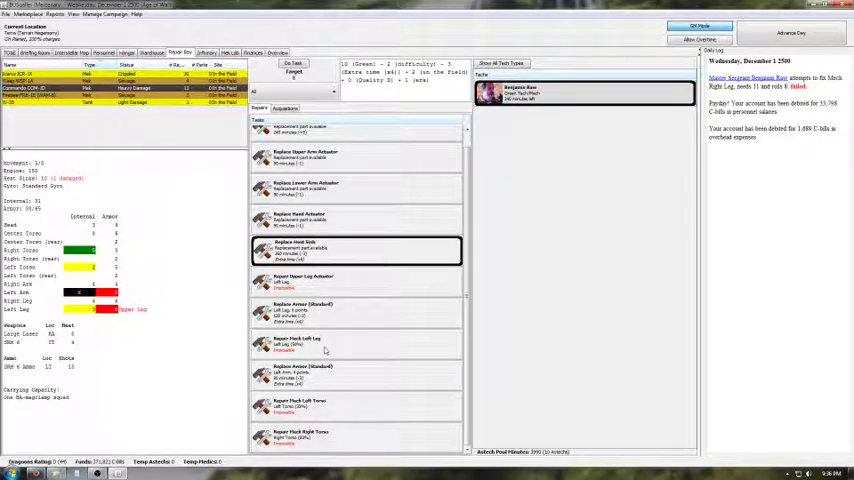
pyautogui.rightClick(320, 310)
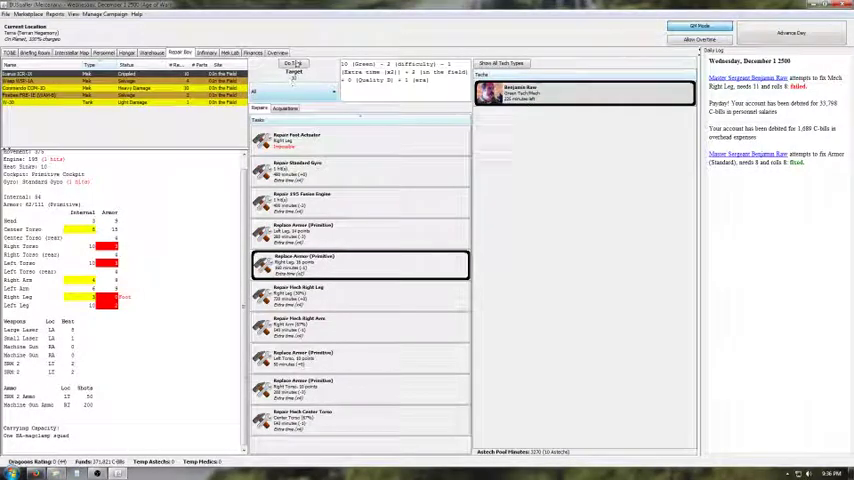
# Attempt the right-leg primitive armor repair, which fails, then view Terra on the interstellar map
pyautogui.click(293, 63)
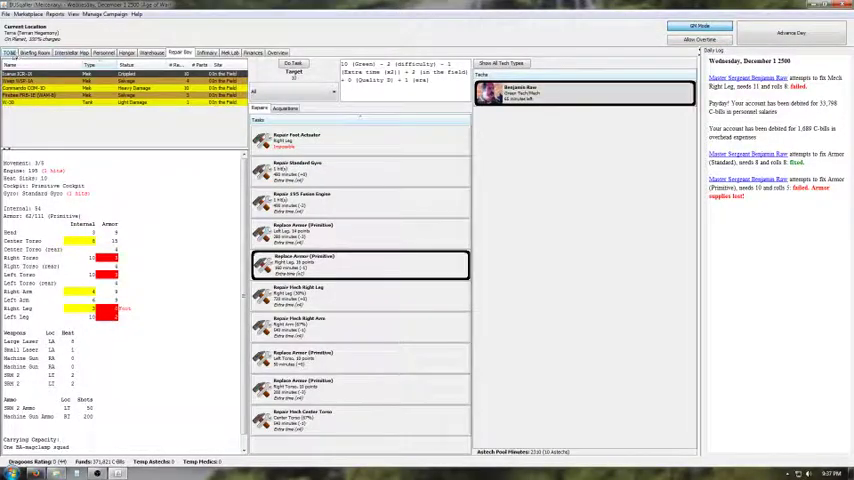
pyautogui.click(71, 52)
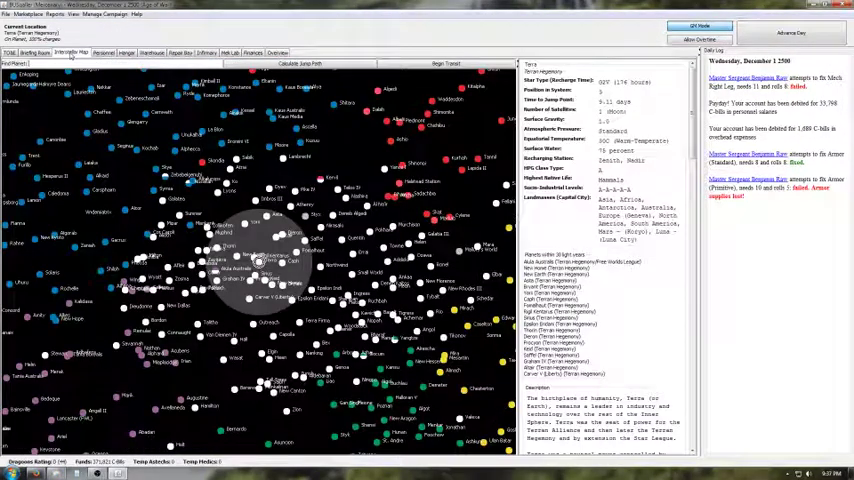
# Hire MechWarrior Dave Al-Fayed from the Personnel tab's Marketplace
pyautogui.click(103, 52)
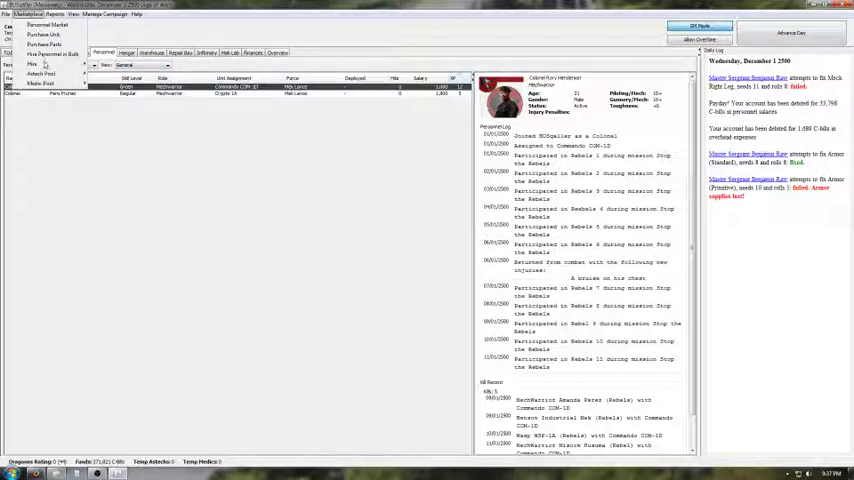
pyautogui.click(33, 63)
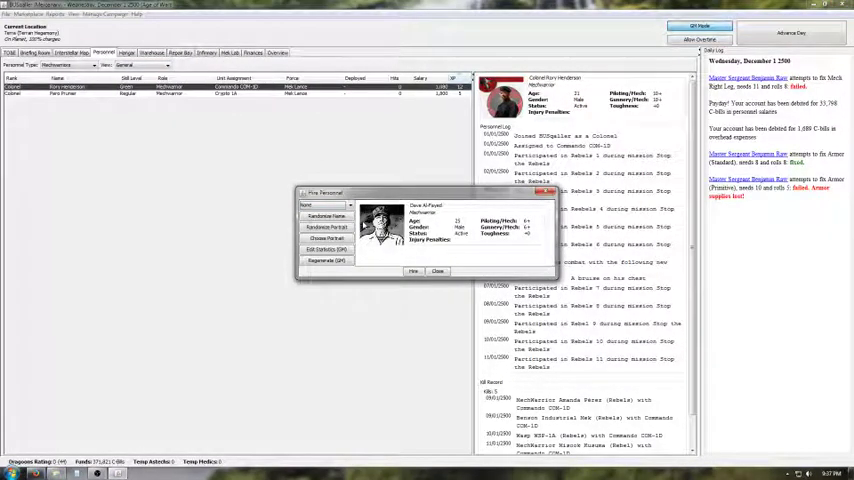
pyautogui.click(327, 226)
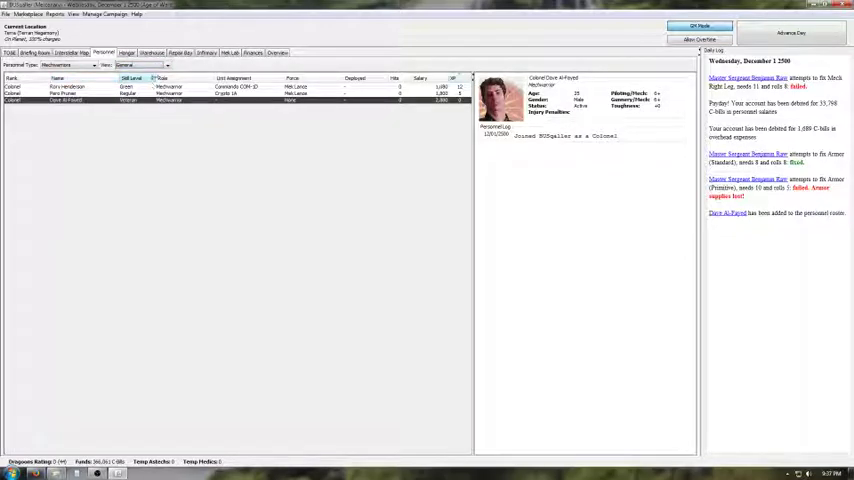
# Show piloting and gunnery skill ratings for all three MechWarriors on the roster
pyautogui.click(140, 65)
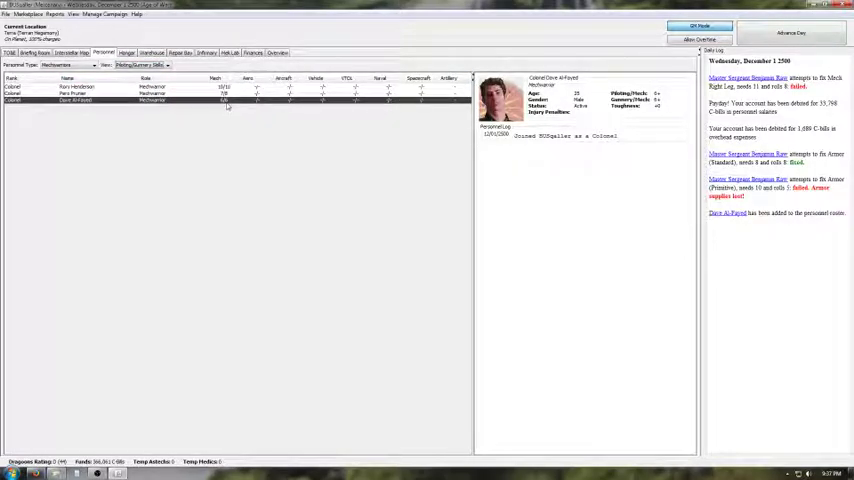
# Assign Dave Al-Fayed to the Icarus and place him in the Mek Lance
pyautogui.rightClick(225, 100)
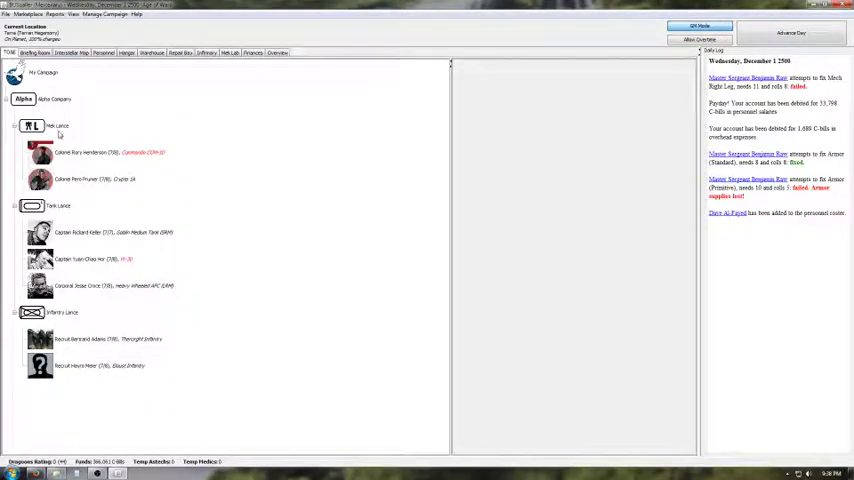
pyautogui.rightClick(57, 125)
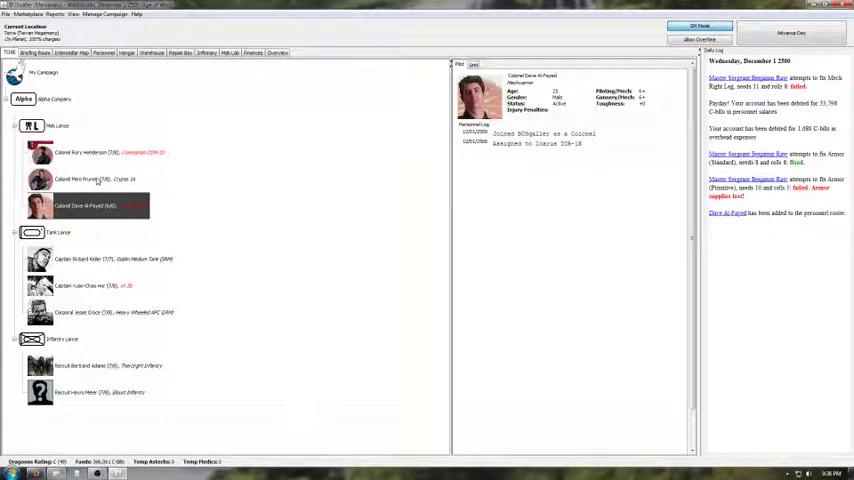
# Review the three-pilot Mek Lance summary and begin File > Save Campaign
pyautogui.click(127, 53)
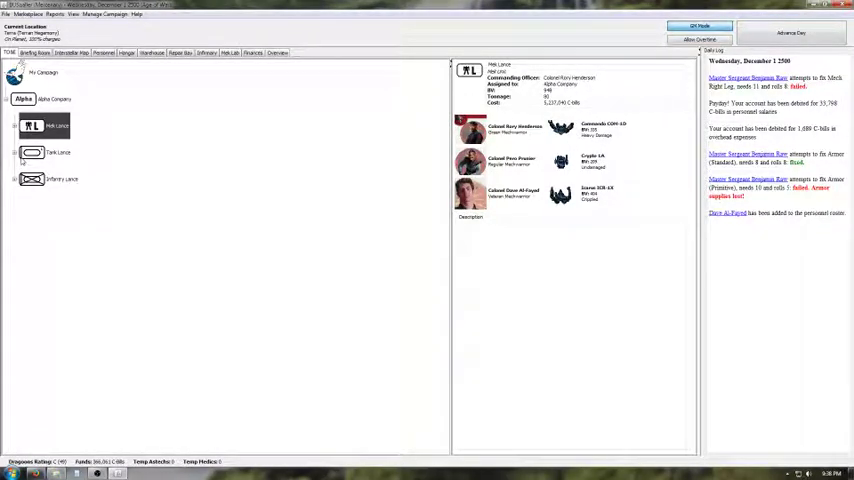
pyautogui.click(18, 15)
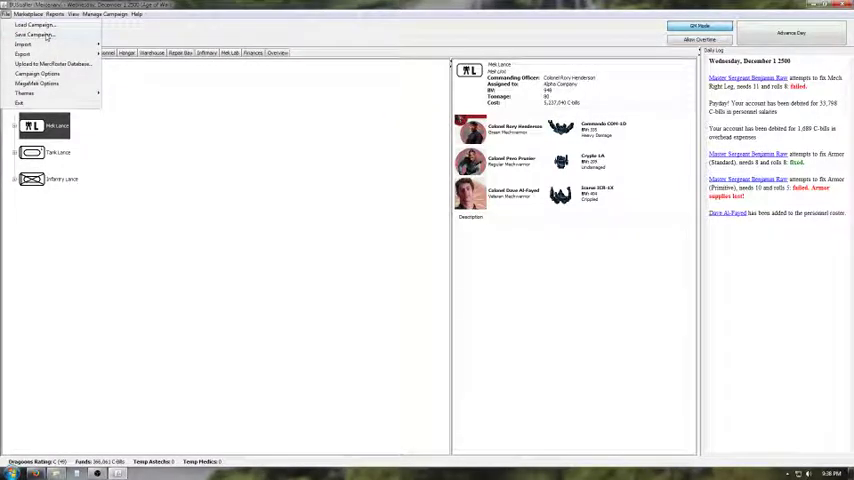
pyautogui.click(34, 35)
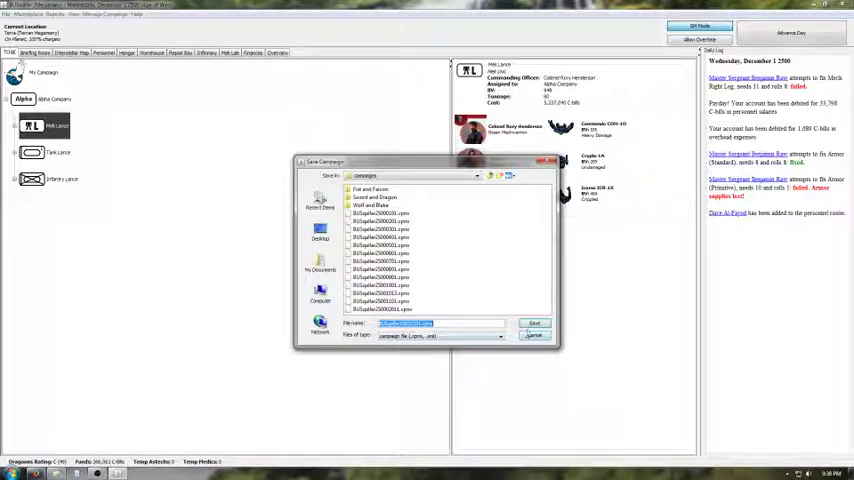